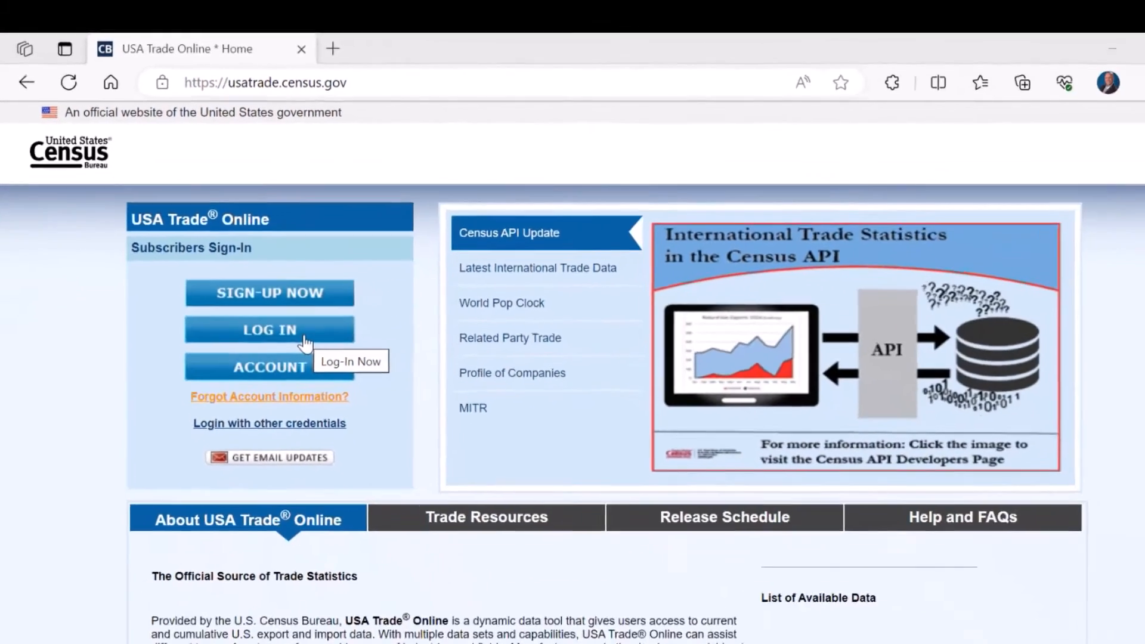
# - Sign in as a subscriber and open the HS District-level Data Exports report
pyautogui.click(537, 267)
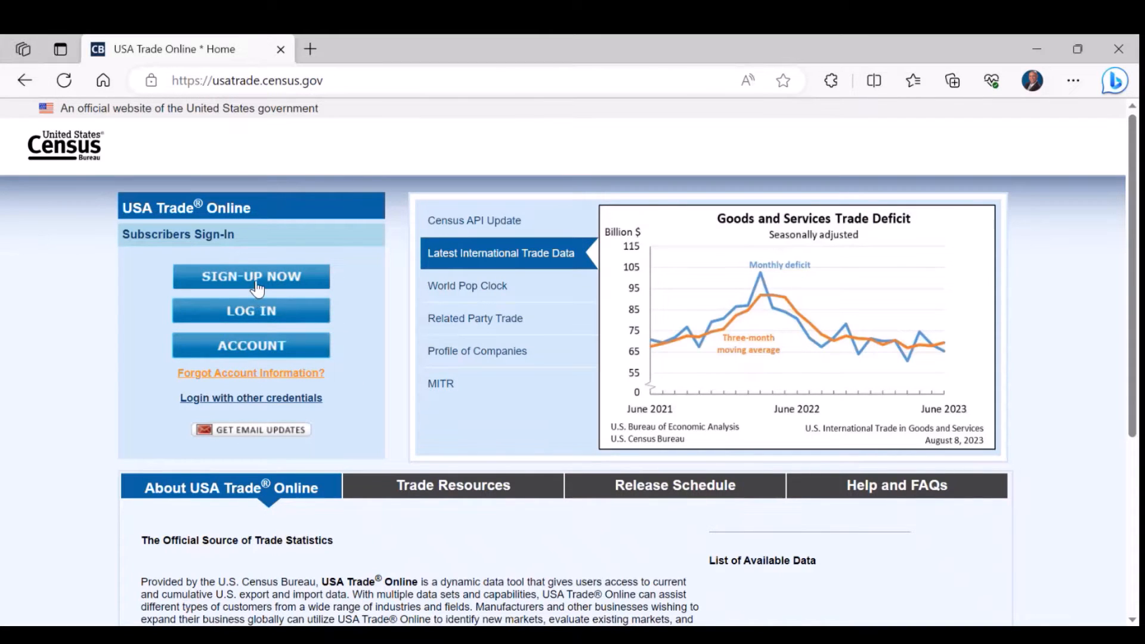
pyautogui.click(251, 276)
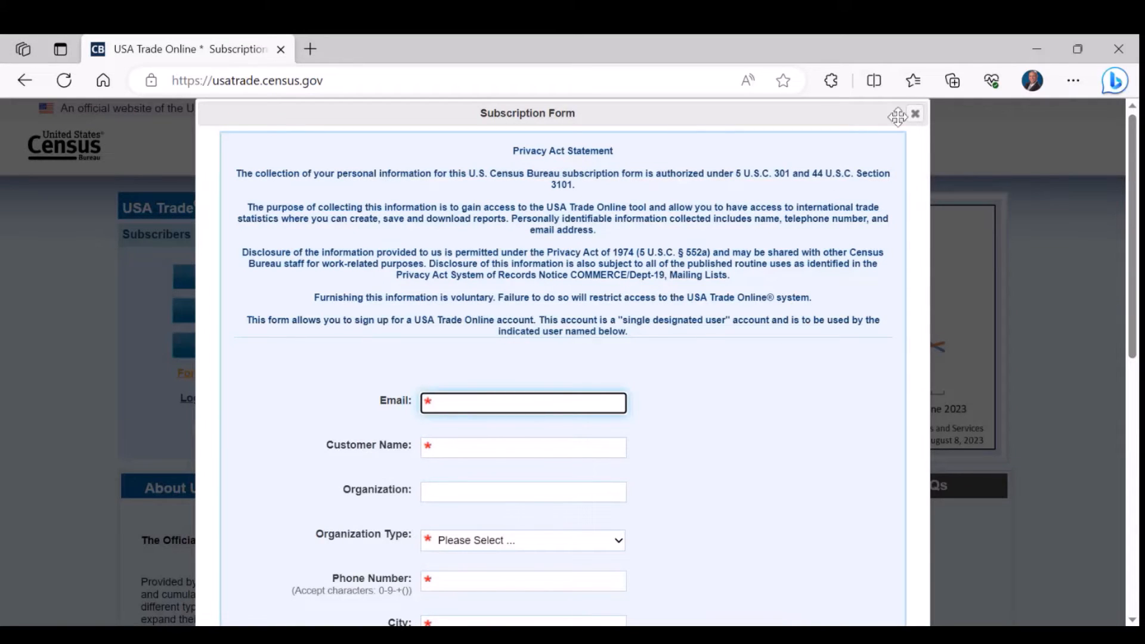
pyautogui.click(915, 114)
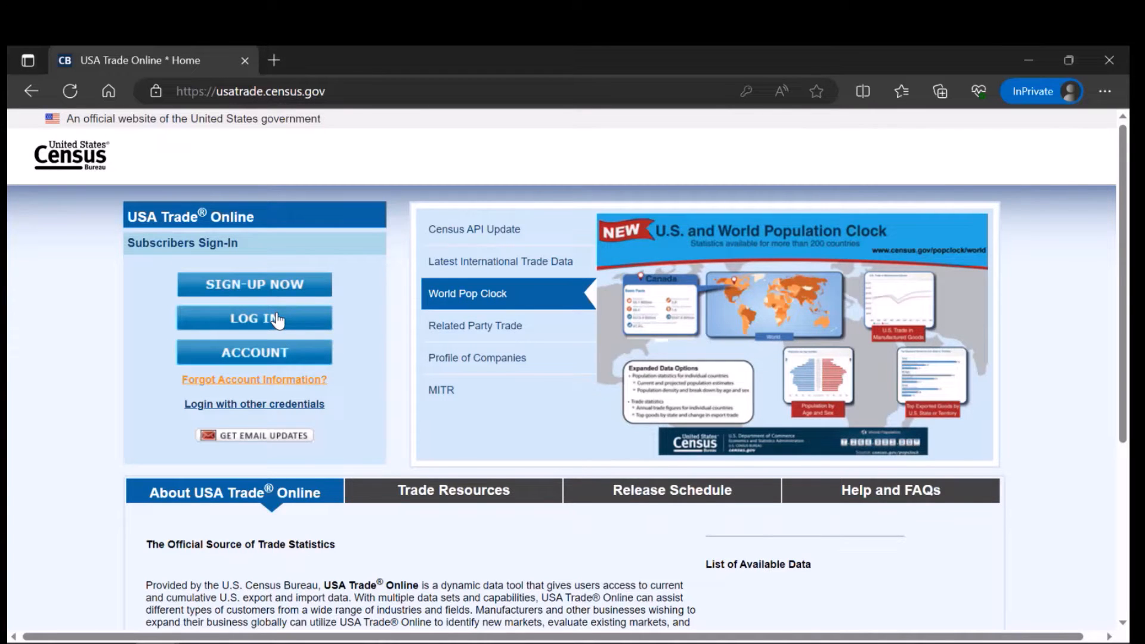
pyautogui.click(254, 318)
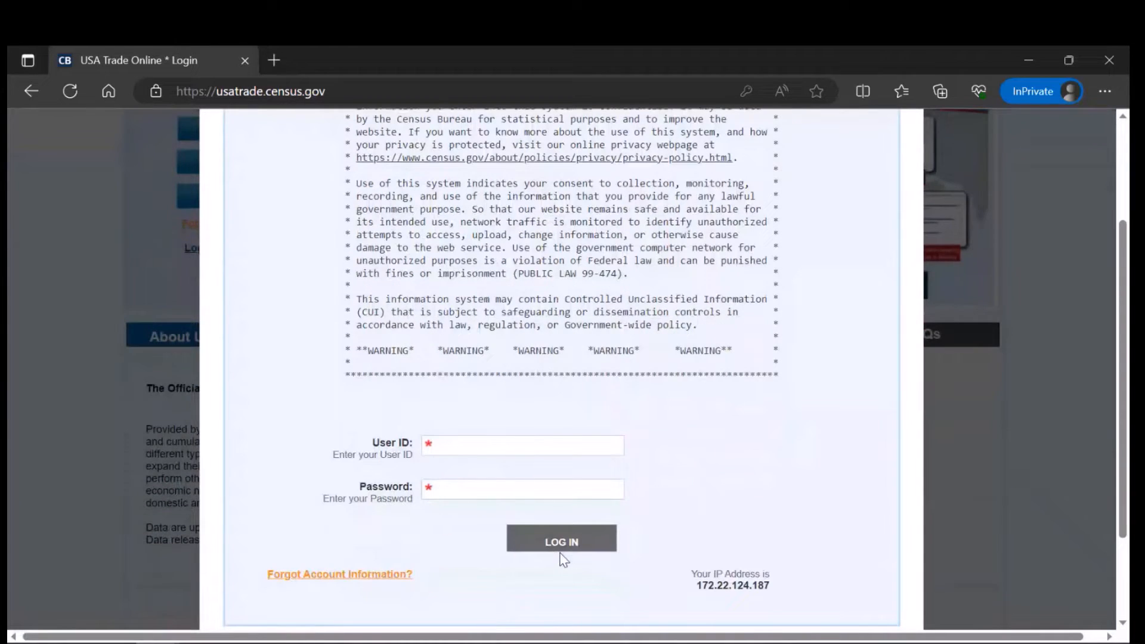
pyautogui.click(561, 541)
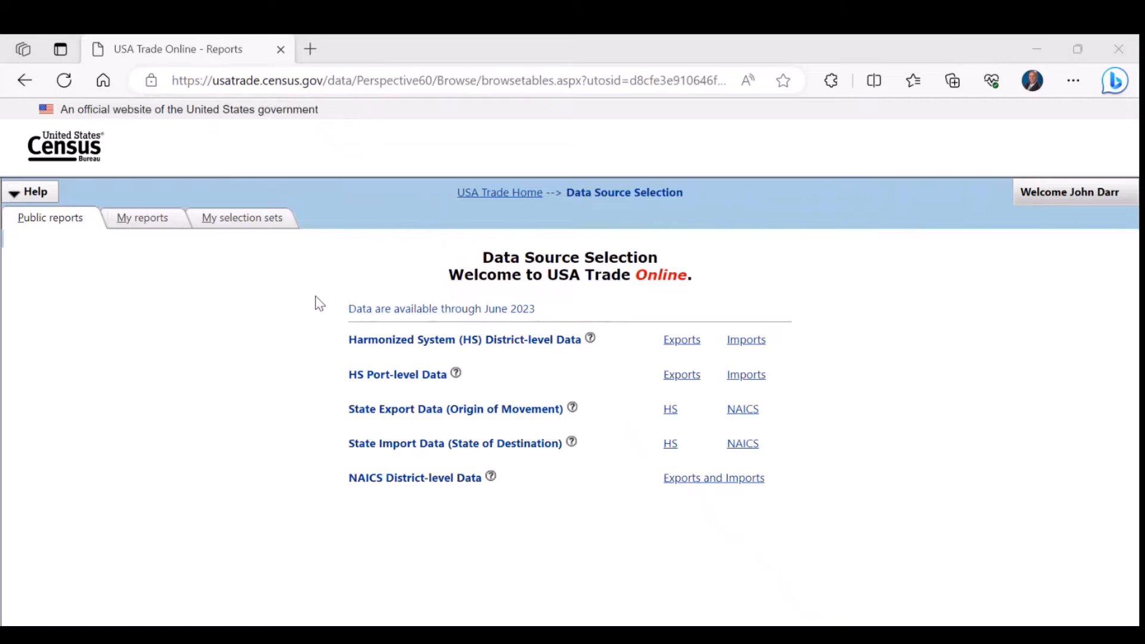
pyautogui.moveTo(648, 339)
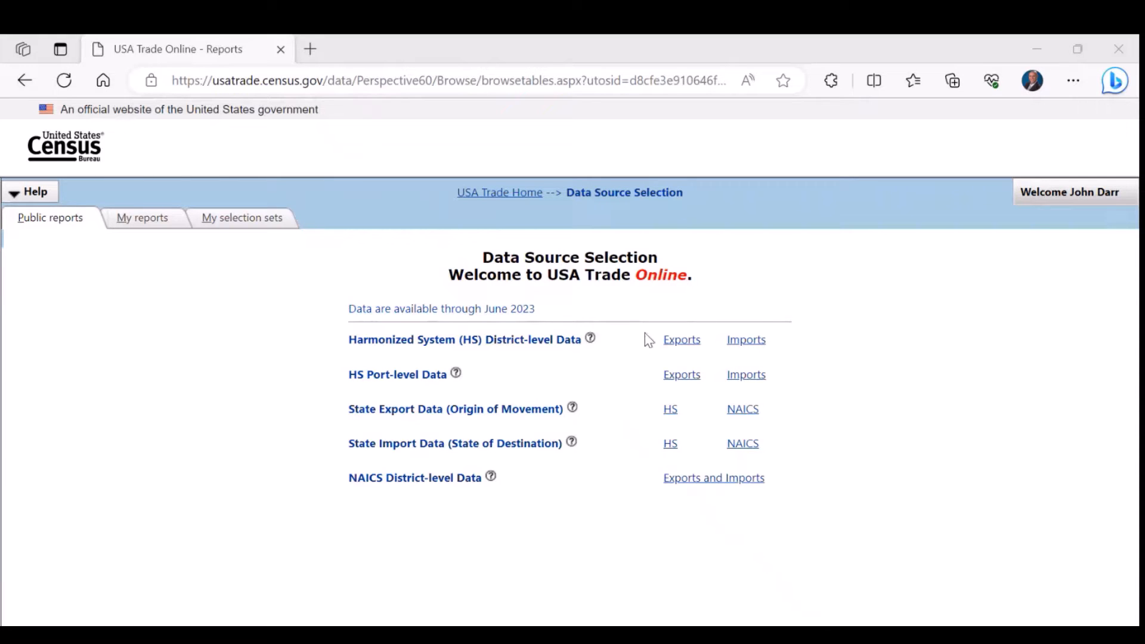
pyautogui.moveTo(681, 340)
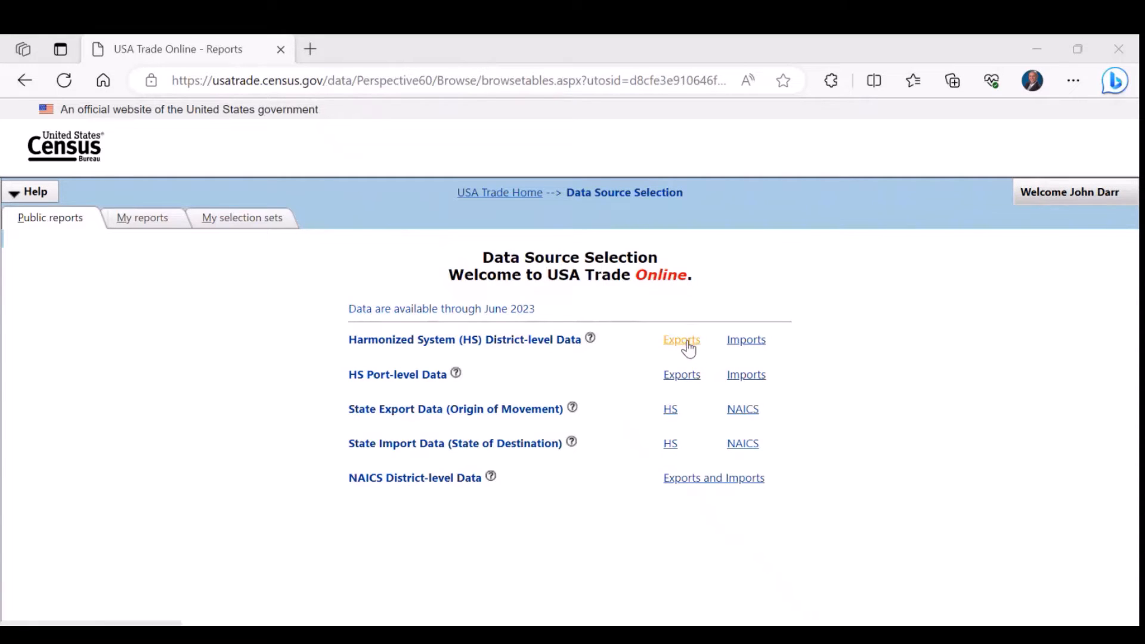
pyautogui.click(680, 340)
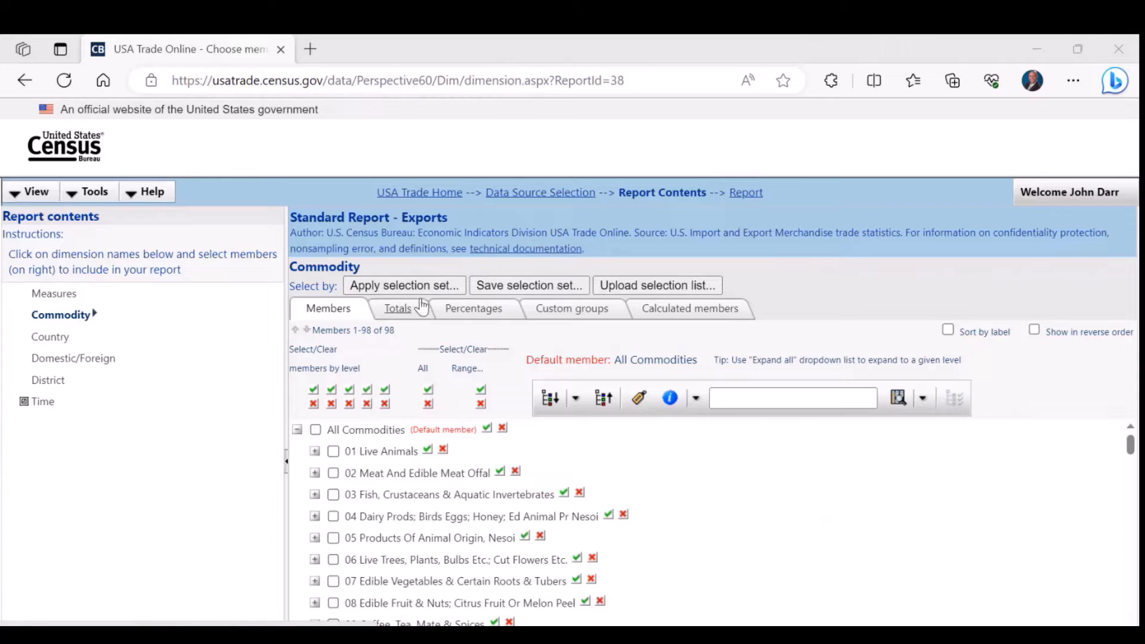
pyautogui.moveTo(482, 371)
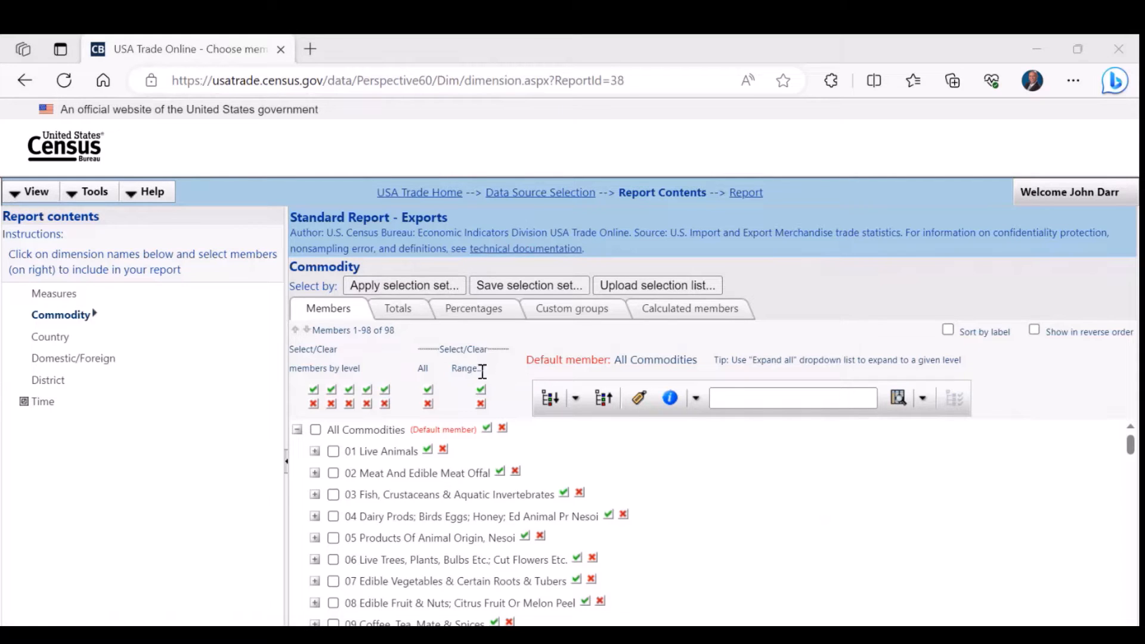
pyautogui.moveTo(547, 439)
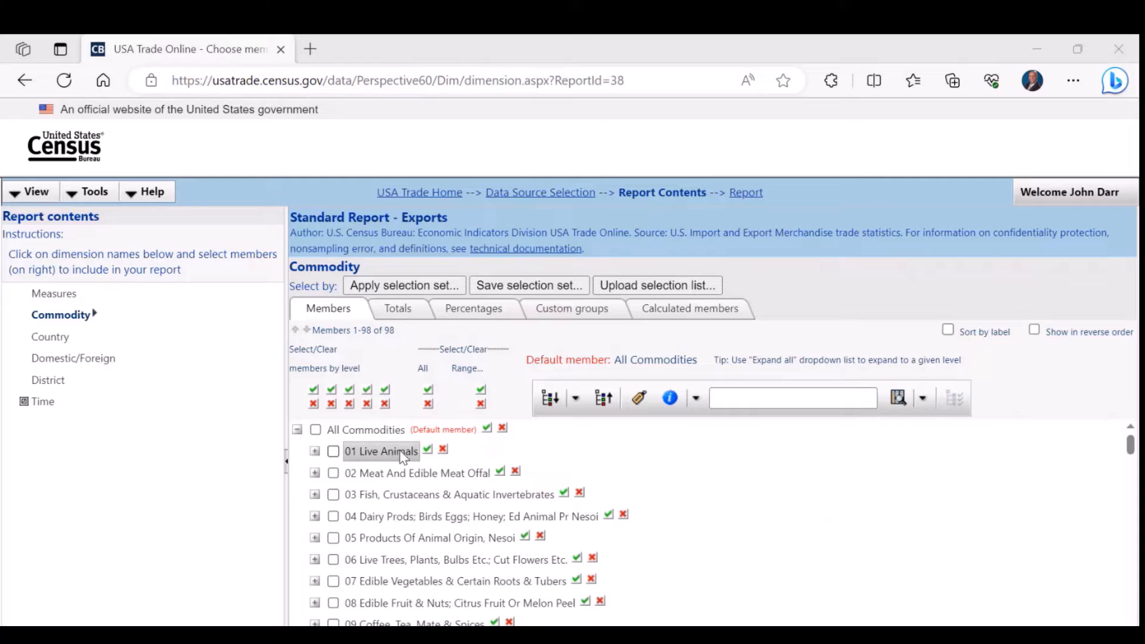
pyautogui.moveTo(417, 473)
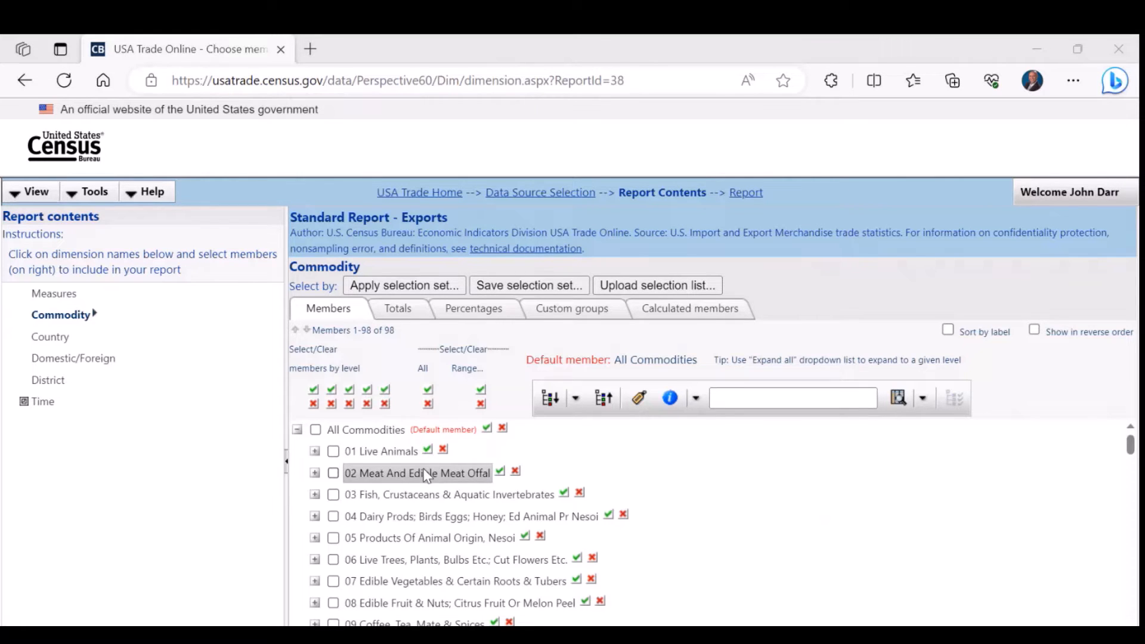
pyautogui.moveTo(562, 495)
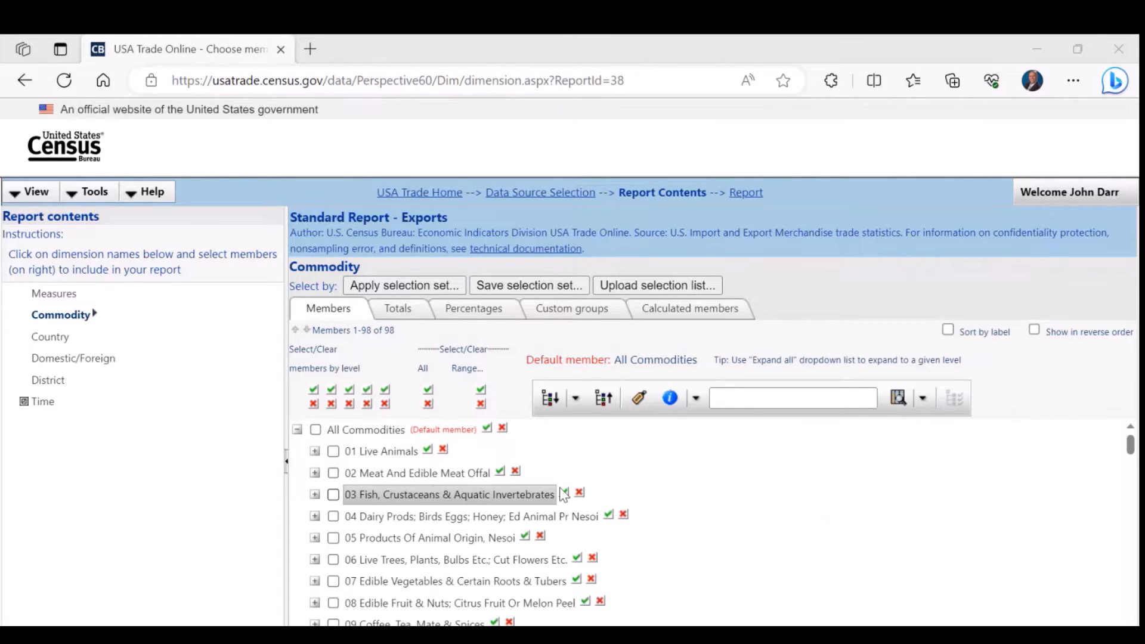
# - Review the 98 HS chapters in the Commodity Members list, returning to the top
pyautogui.scroll(-3)
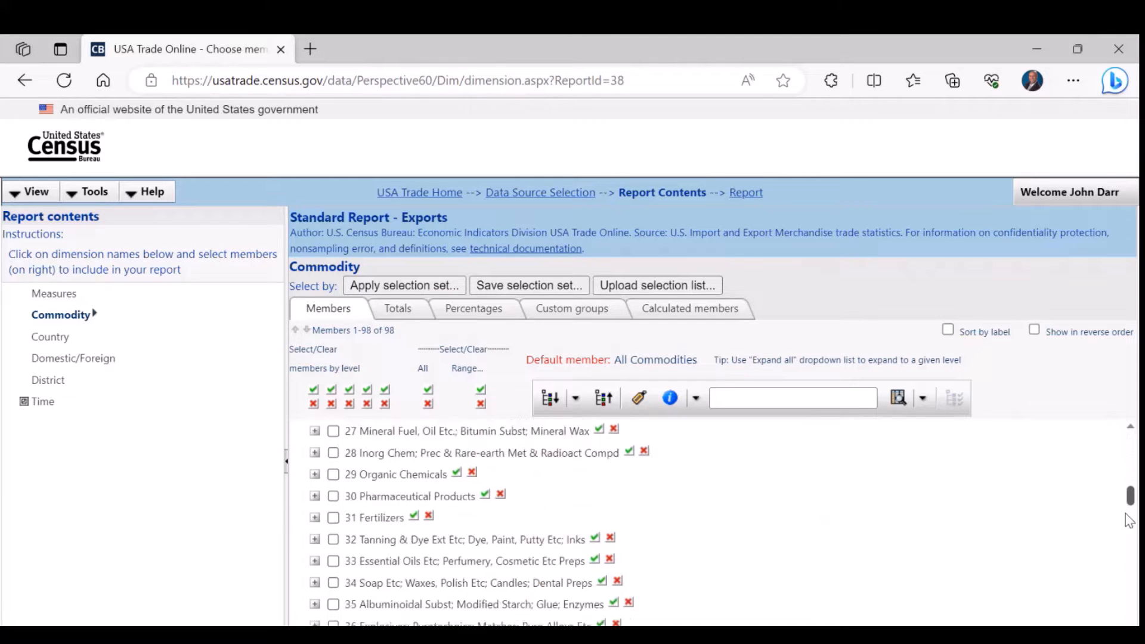
pyautogui.scroll(-3)
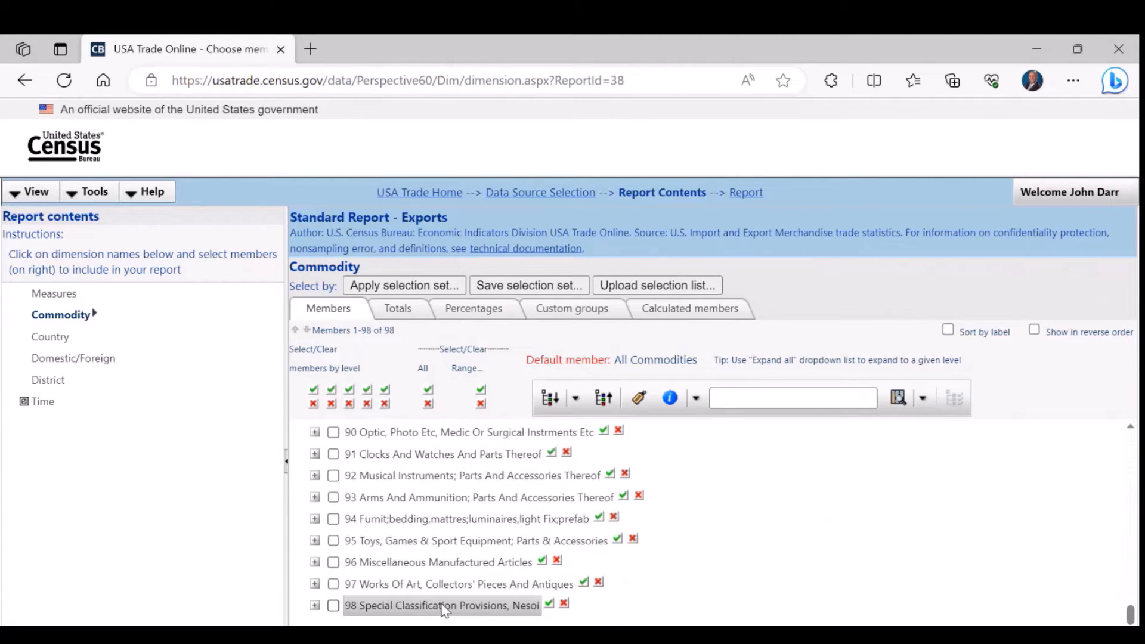
pyautogui.scroll(3)
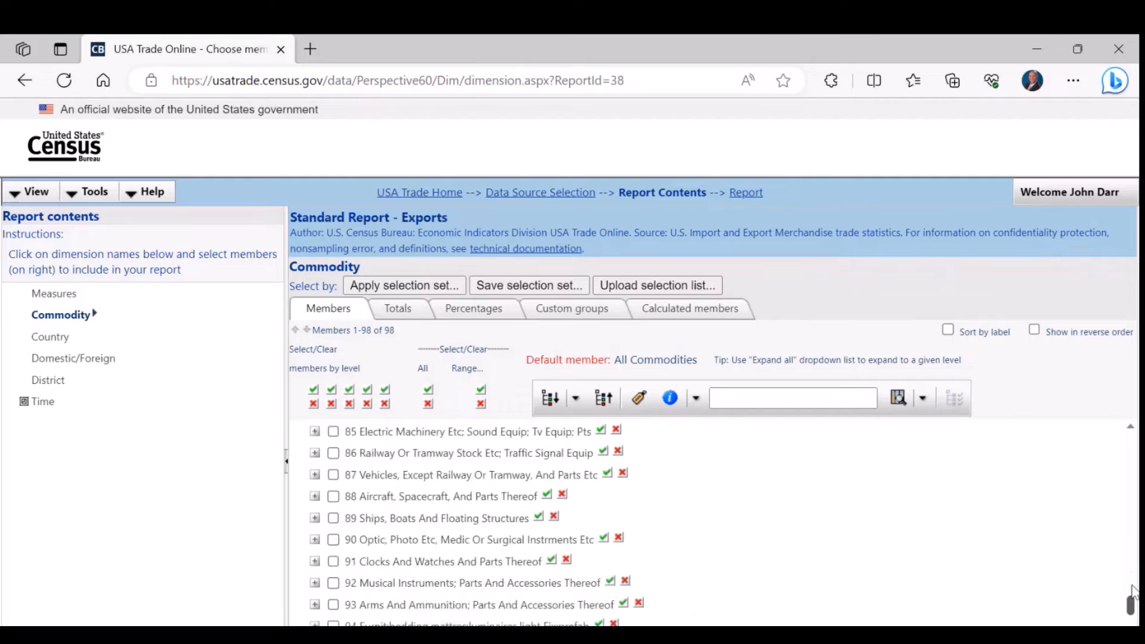
pyautogui.scroll(3)
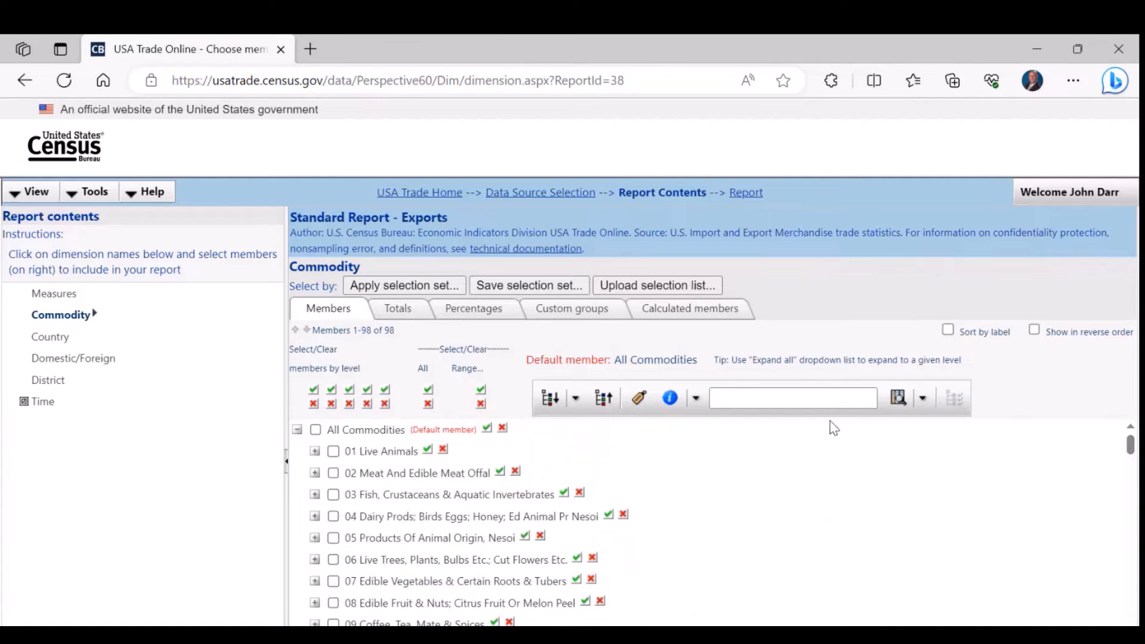
pyautogui.click(793, 397)
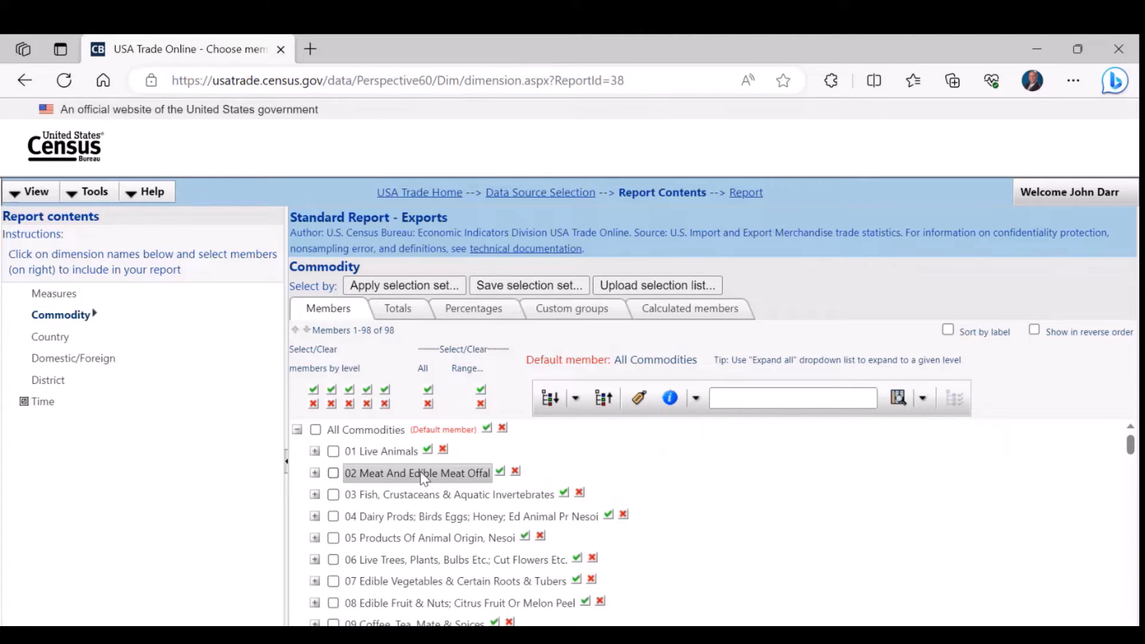
pyautogui.moveTo(401, 538)
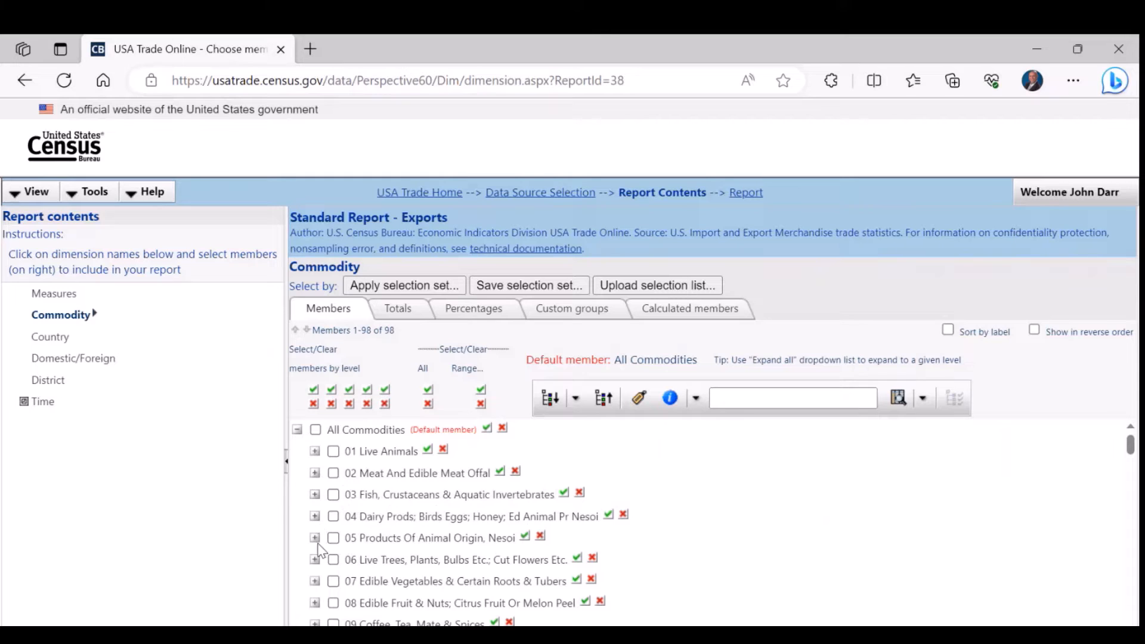
pyautogui.moveTo(315, 517)
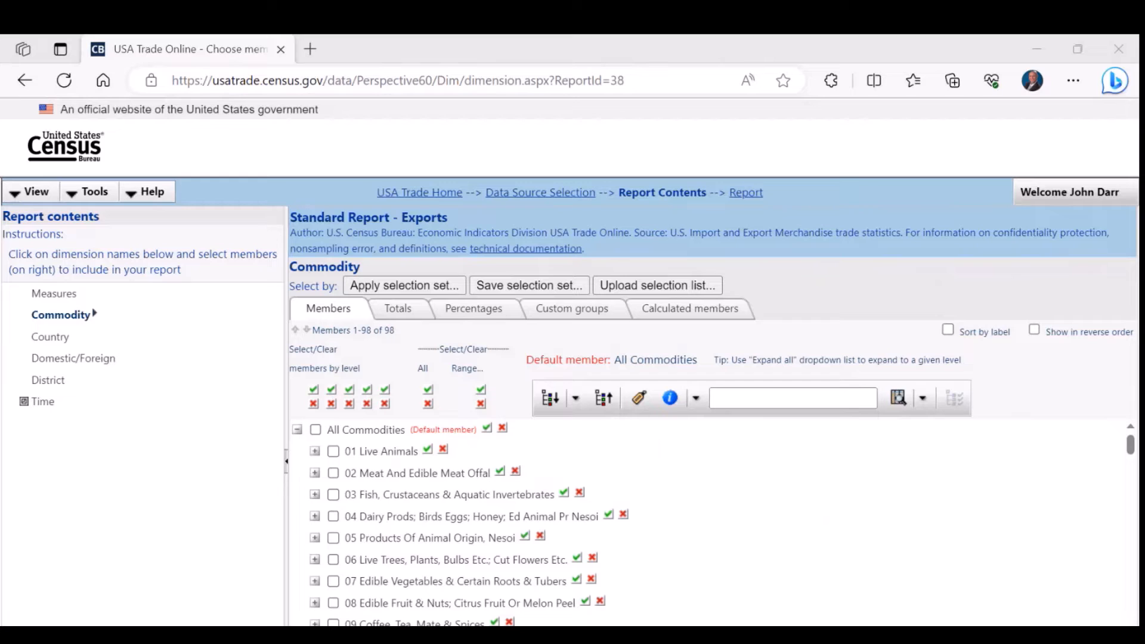
pyautogui.moveTo(329, 537)
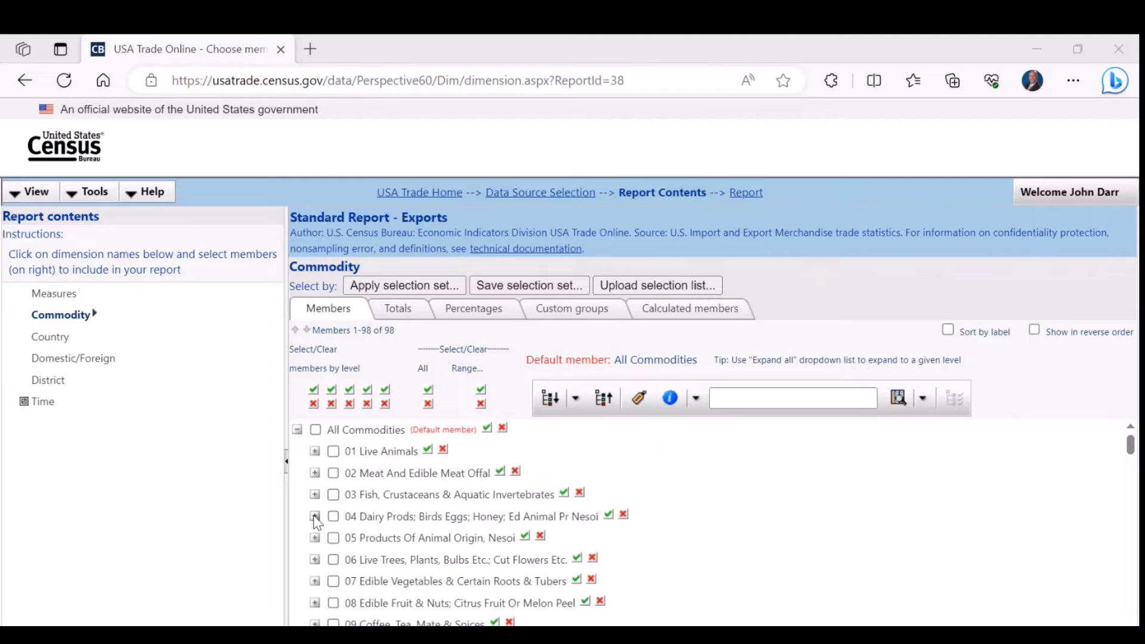
pyautogui.moveTo(315, 516)
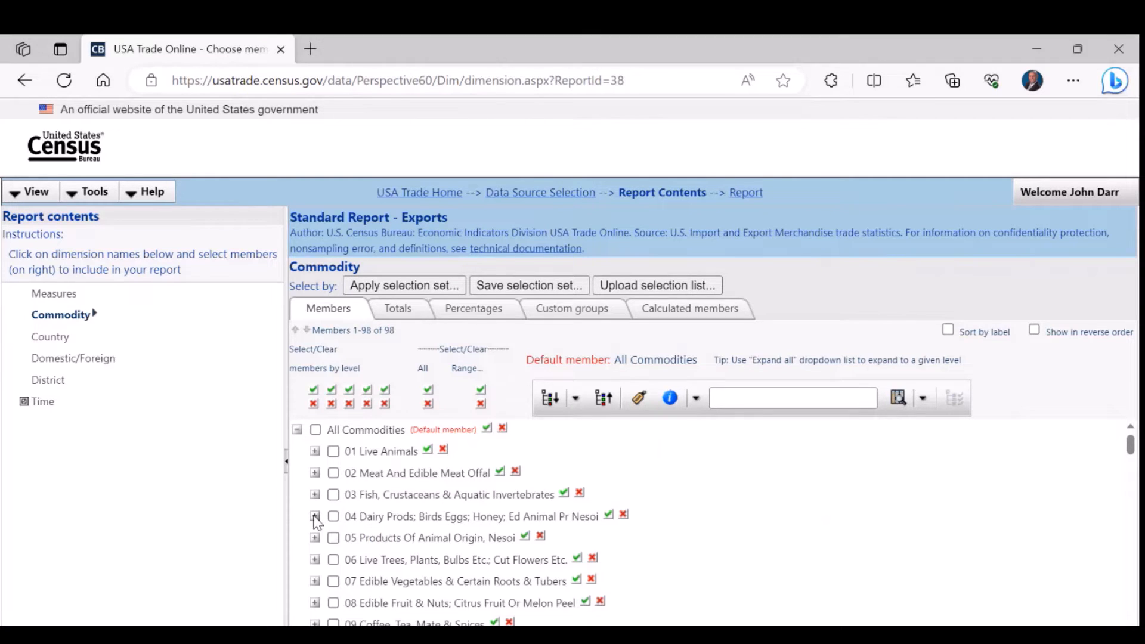
# - Expand chapter 04 and heading 0406 Cheese And Curd to reveal its five subheadings
pyautogui.click(315, 517)
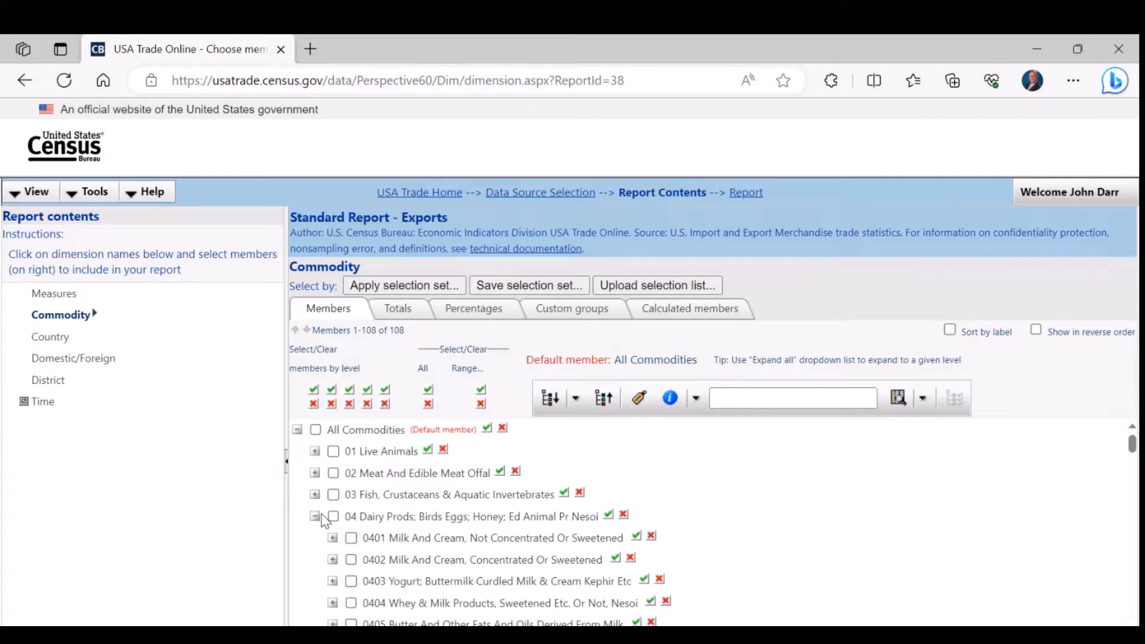
pyautogui.scroll(-3)
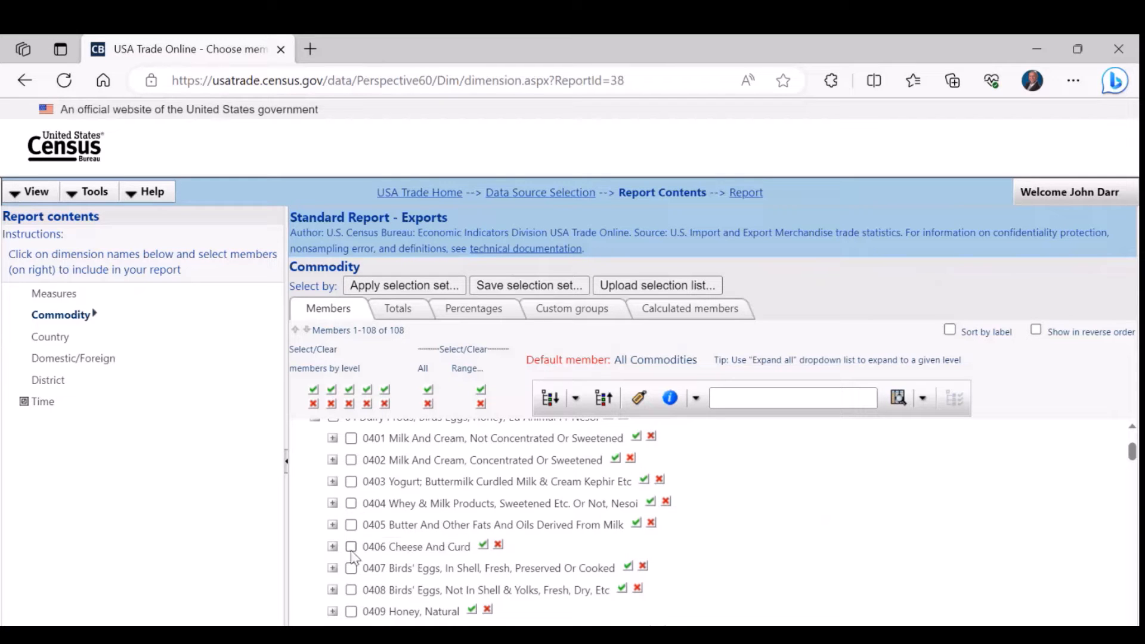
pyautogui.click(332, 547)
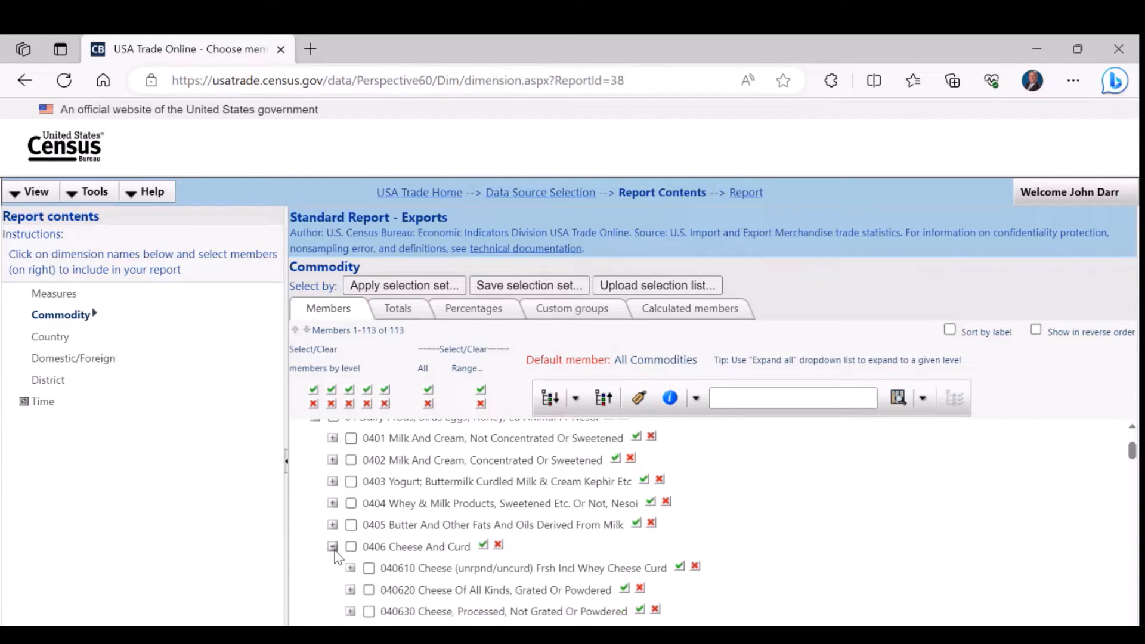
pyautogui.scroll(-3)
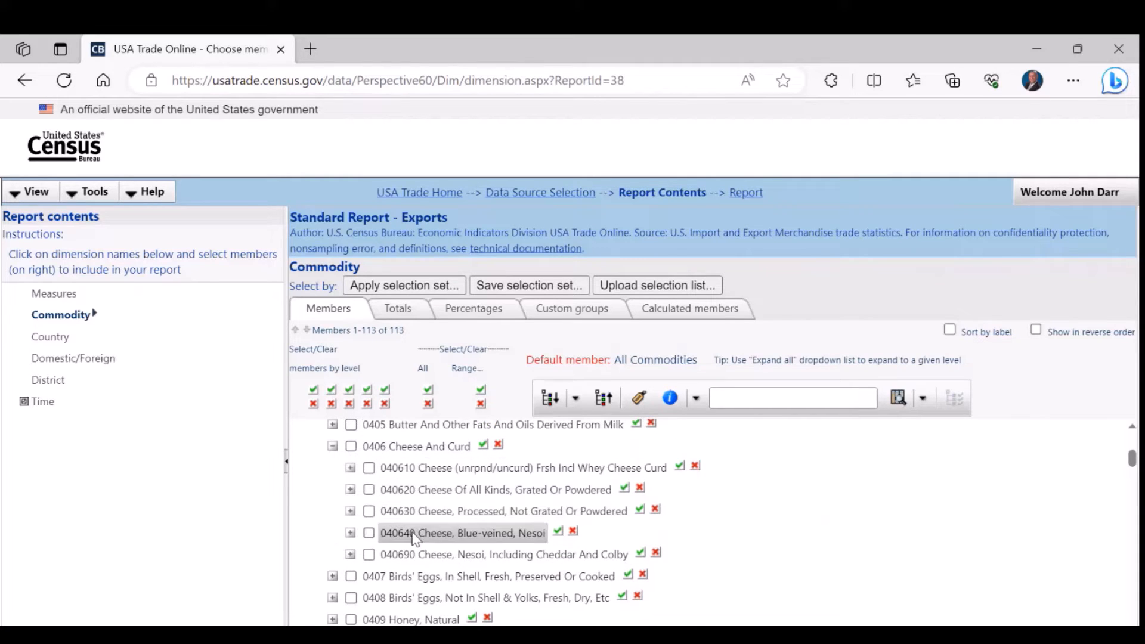
pyautogui.moveTo(433, 530)
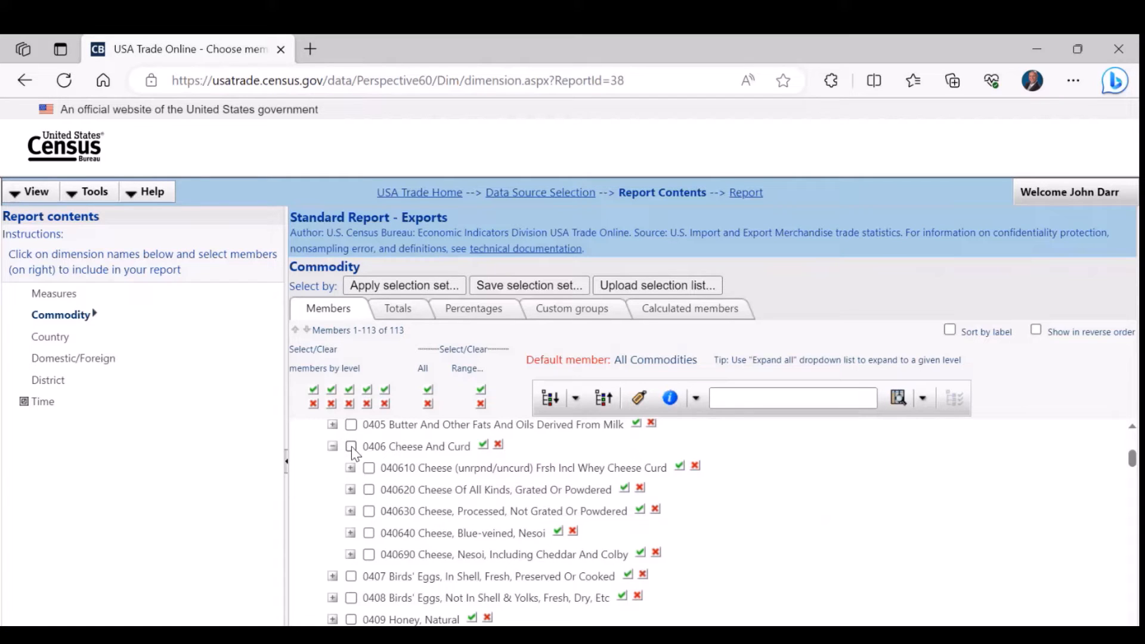
# - Tick the 0406 Cheese And Curd heading, leaving its five subheadings unticked
pyautogui.click(351, 445)
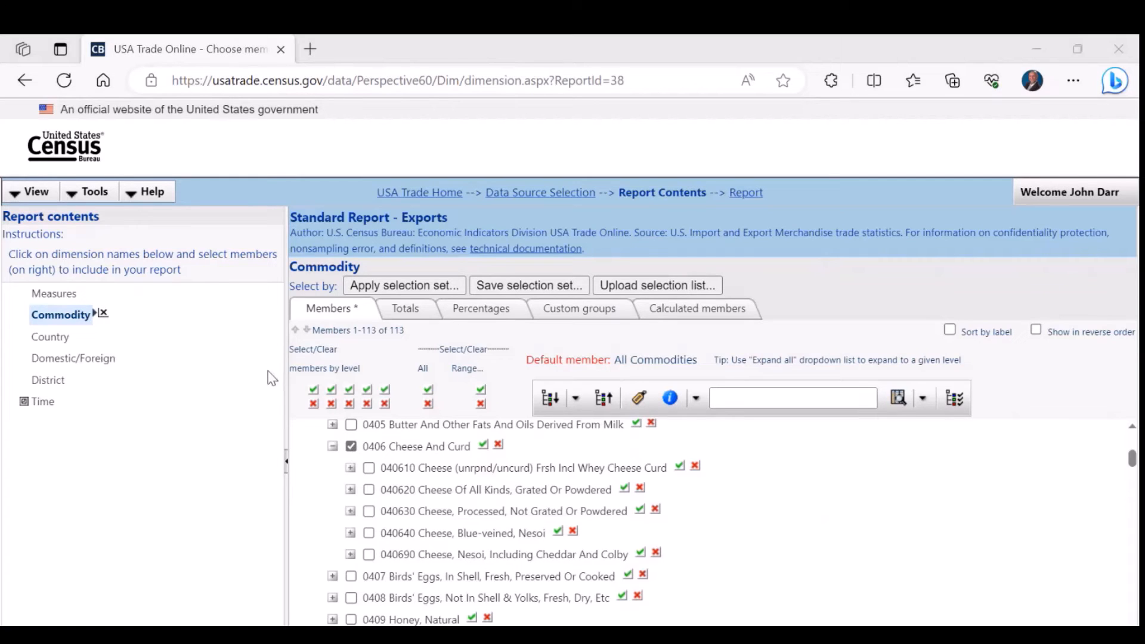
pyautogui.moveTo(54, 293)
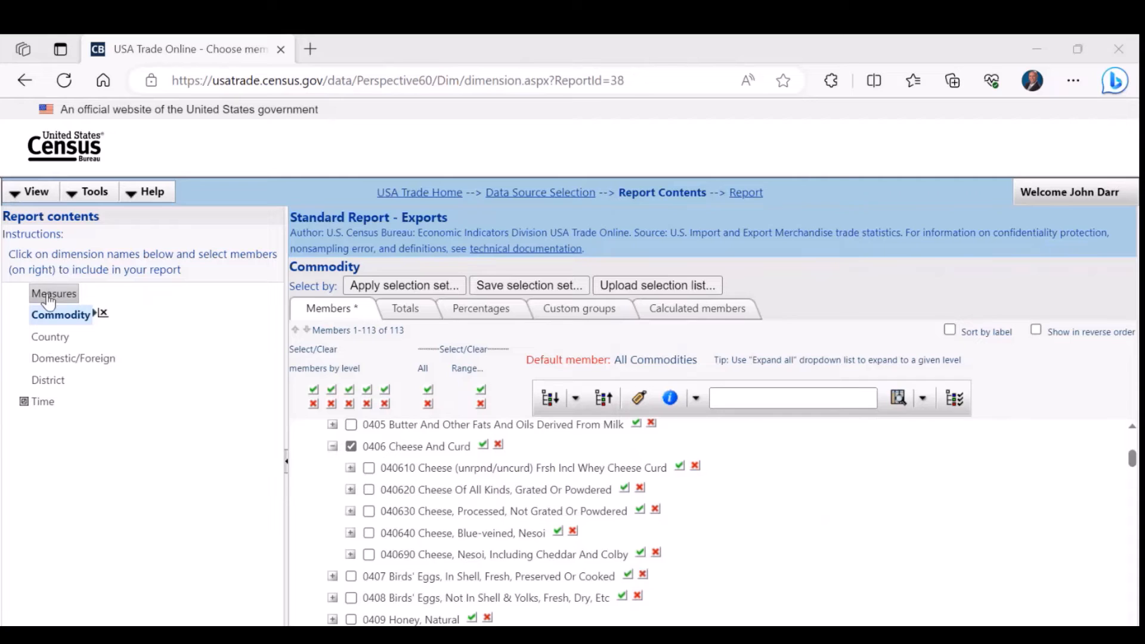
pyautogui.moveTo(46, 336)
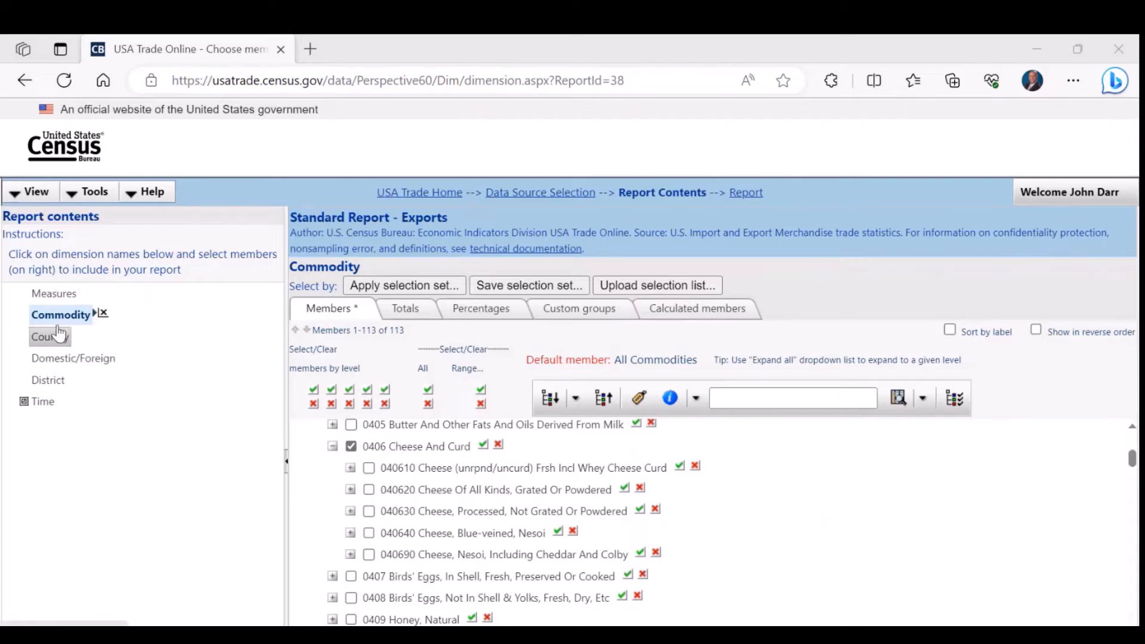
pyautogui.click(55, 292)
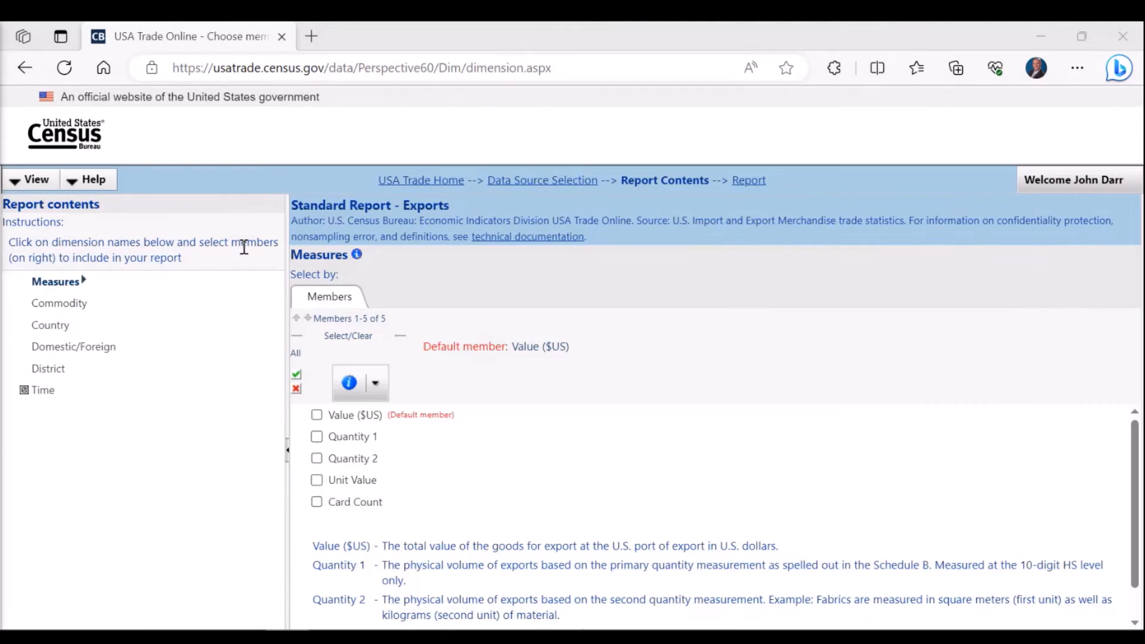
pyautogui.moveTo(400, 422)
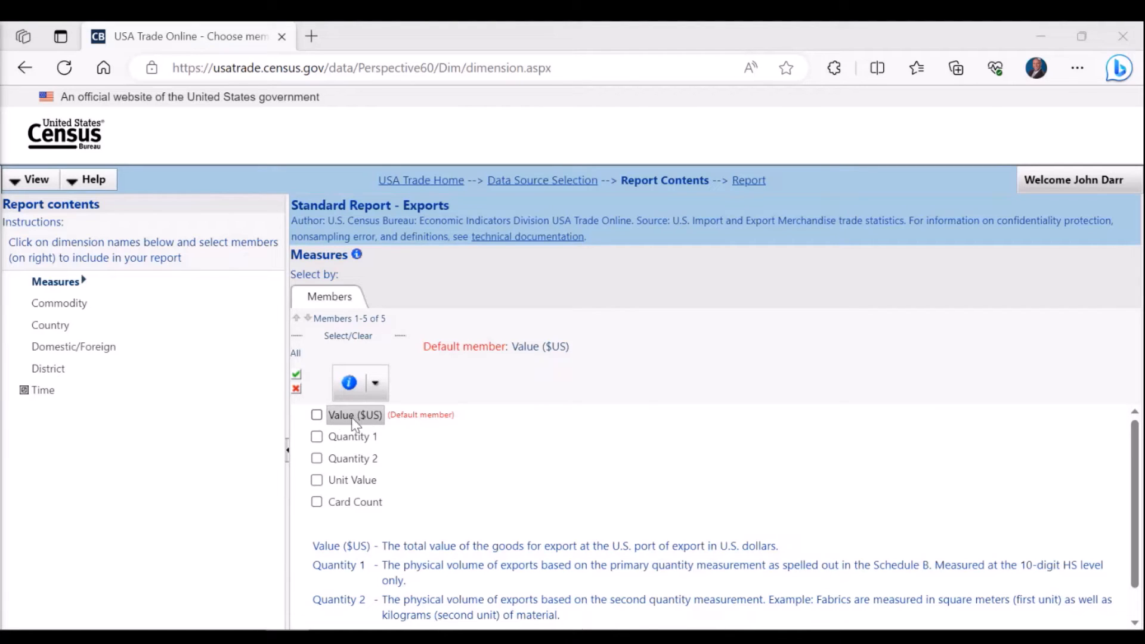
pyautogui.moveTo(353, 436)
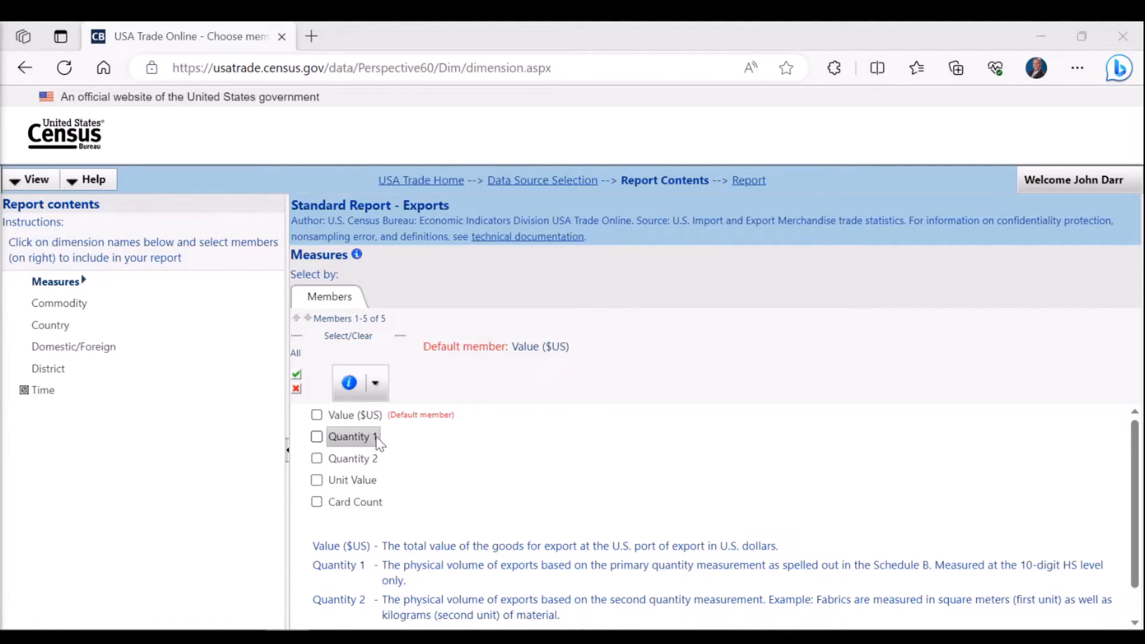
pyautogui.moveTo(354, 479)
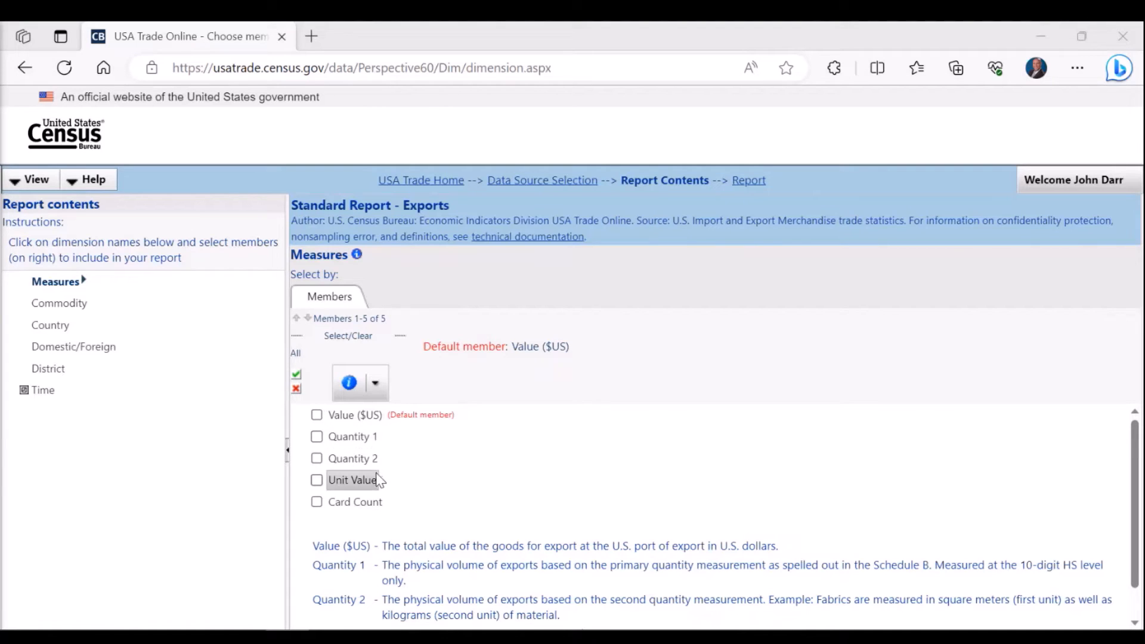
pyautogui.moveTo(376, 508)
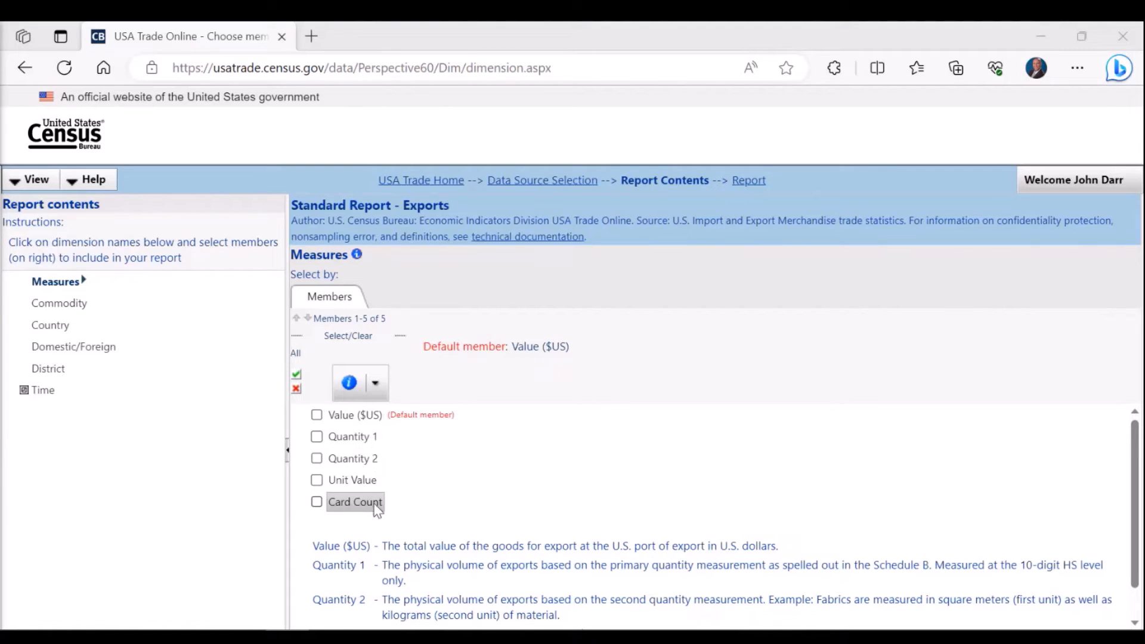
pyautogui.moveTo(339, 426)
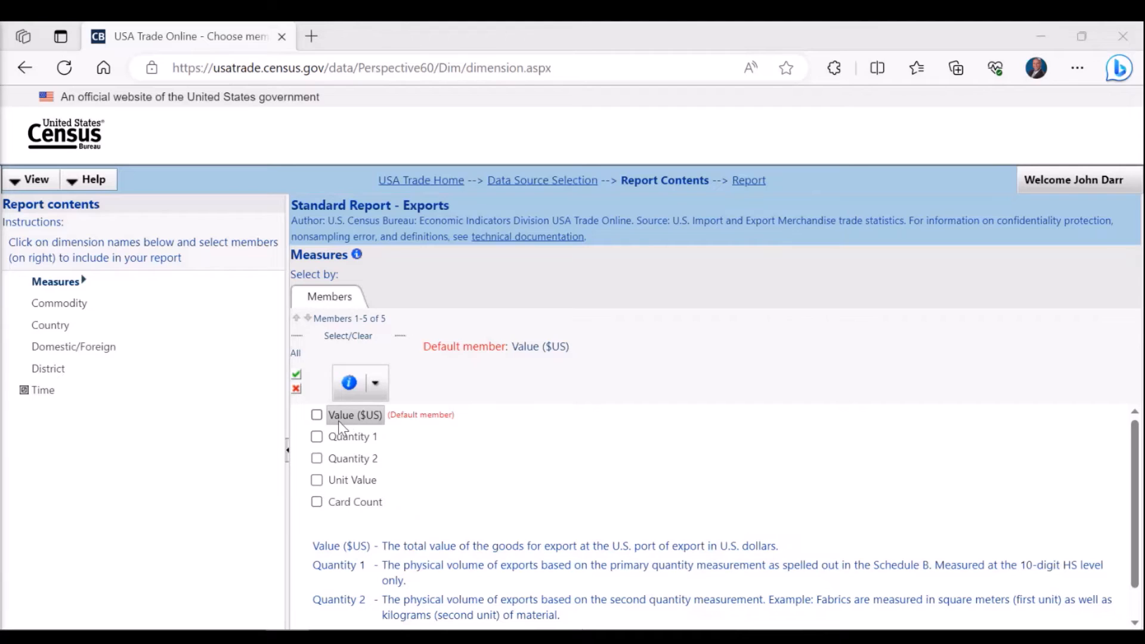
pyautogui.moveTo(362, 429)
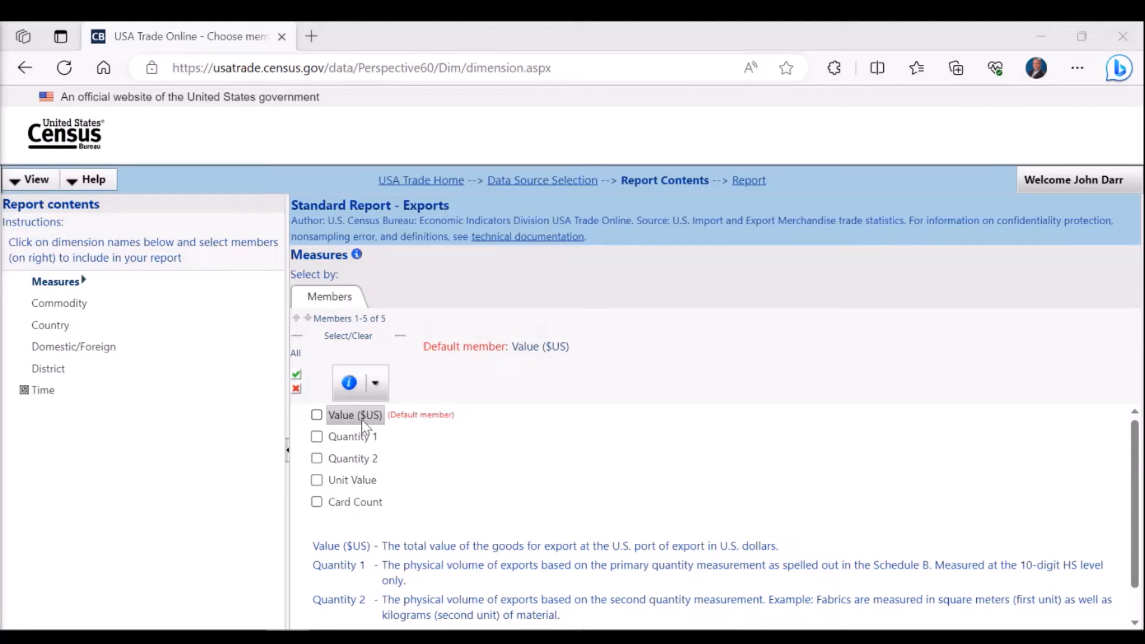
pyautogui.moveTo(400, 426)
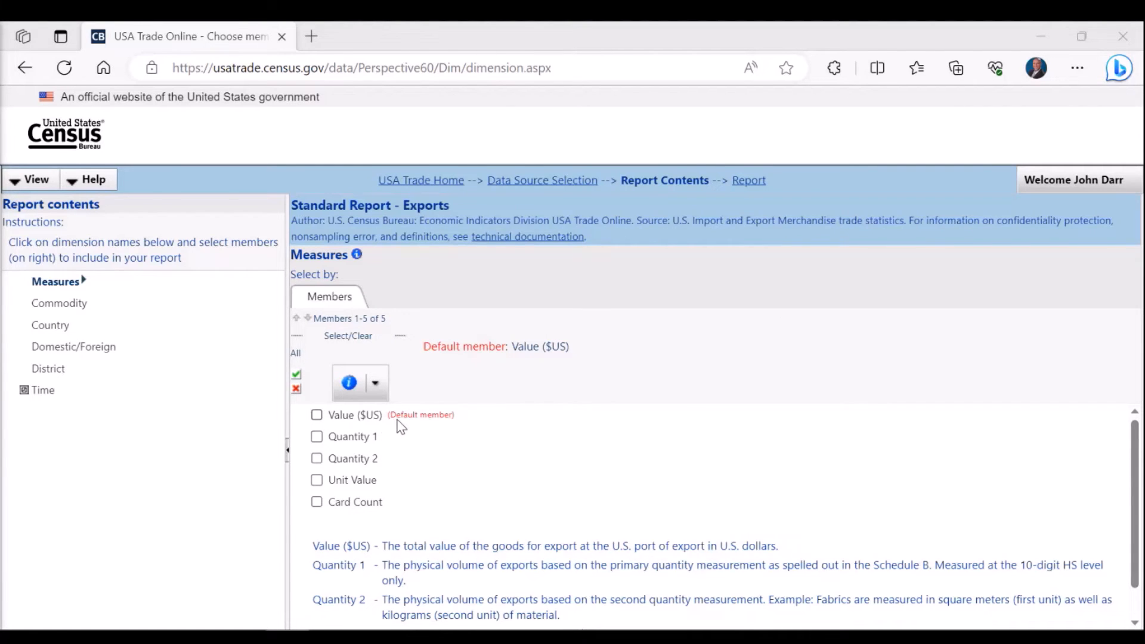
# - Tick European Union under International Organizations and Trade Agreements in the Country members
pyautogui.click(58, 303)
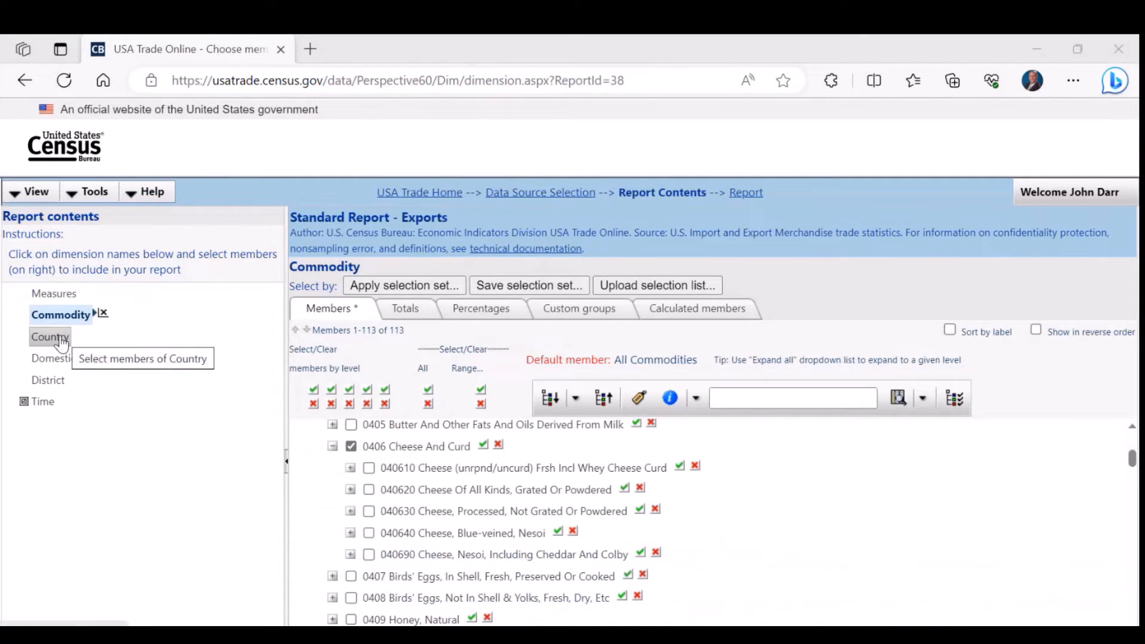
pyautogui.click(49, 336)
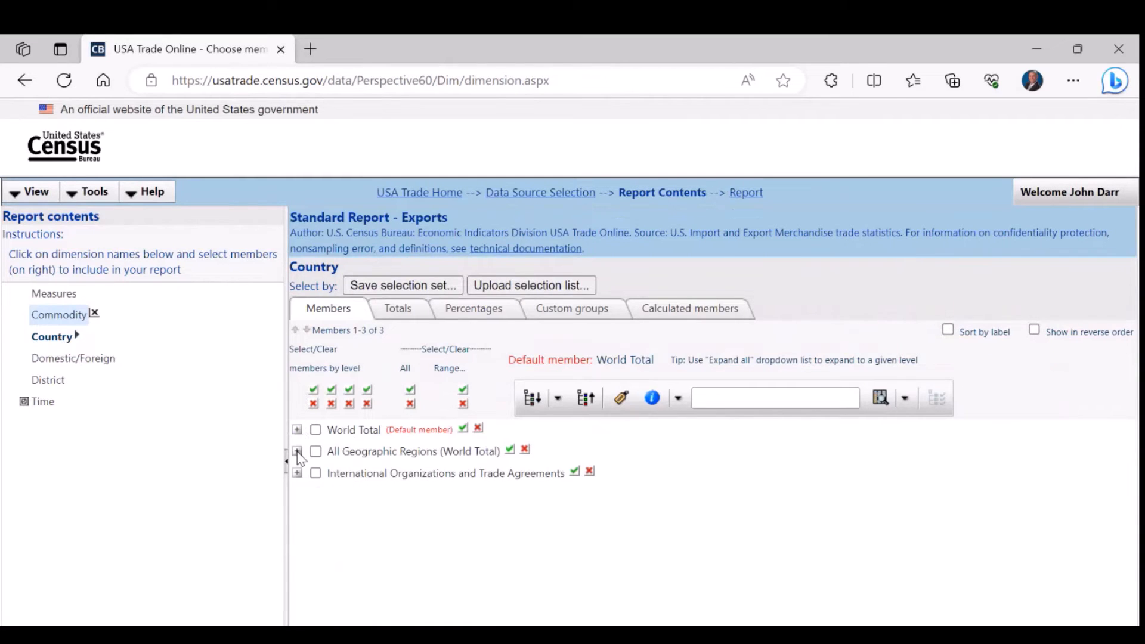
pyautogui.moveTo(298, 475)
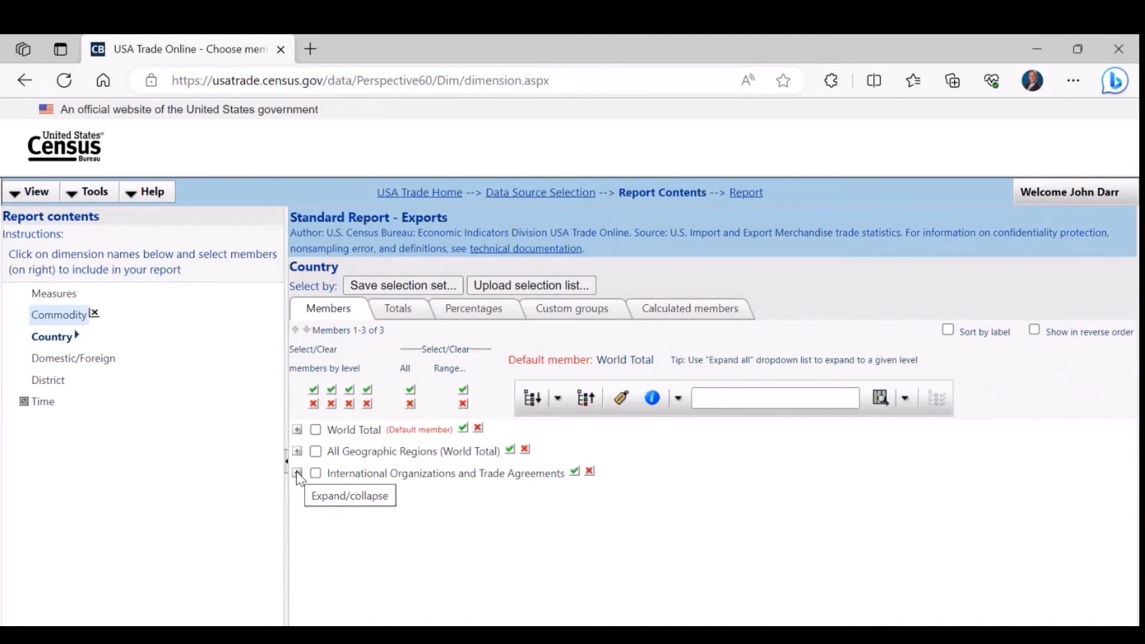
pyautogui.moveTo(430, 435)
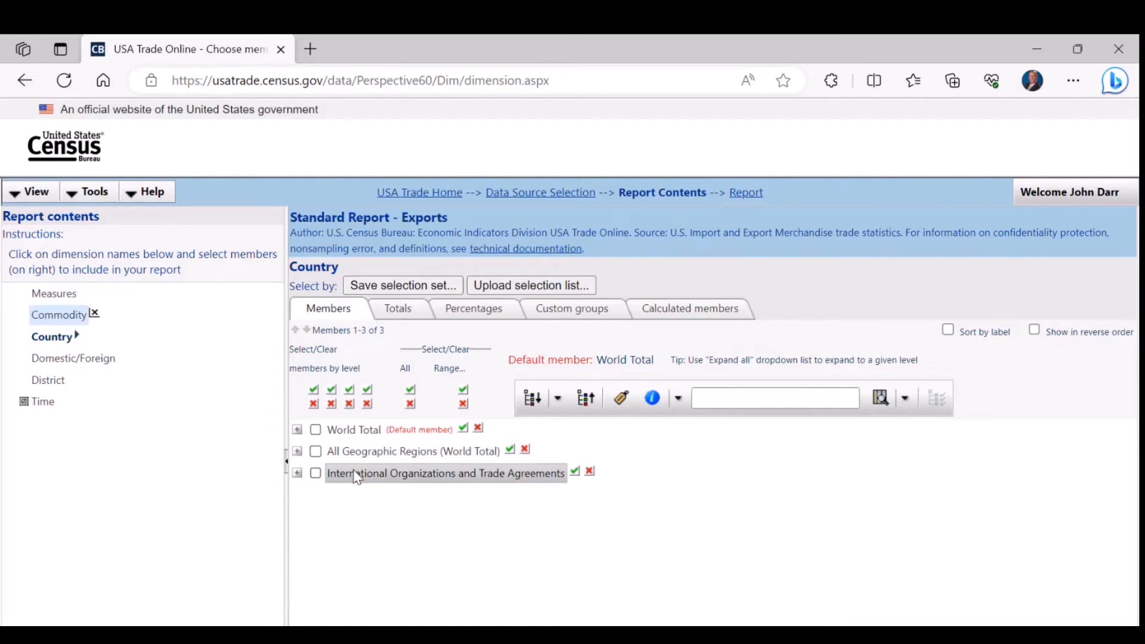
pyautogui.moveTo(296, 473)
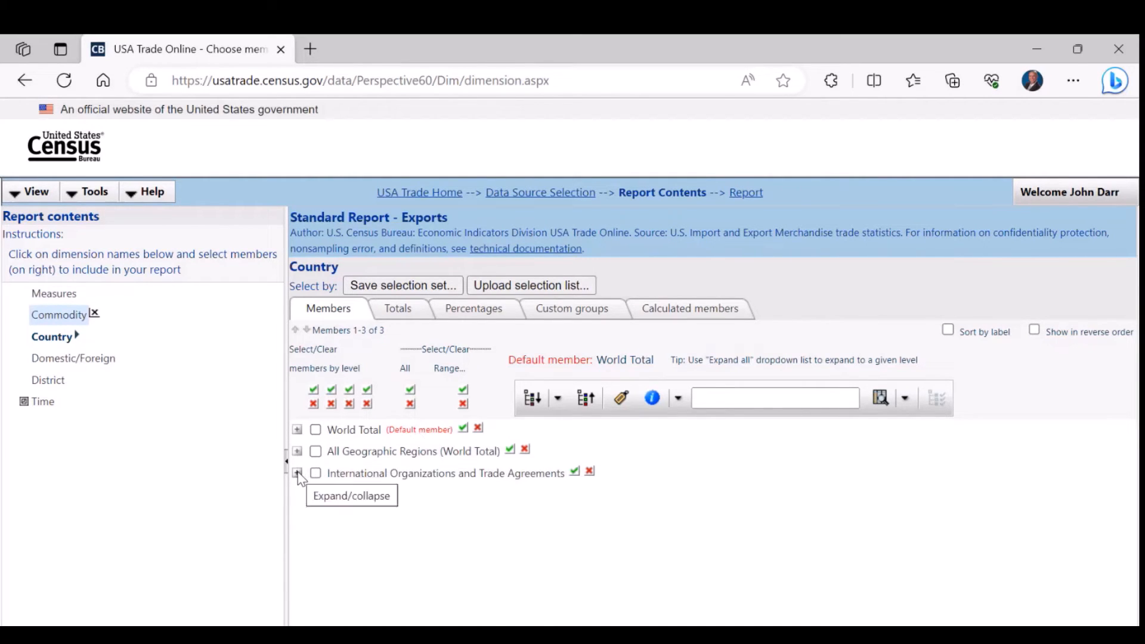
pyautogui.click(297, 473)
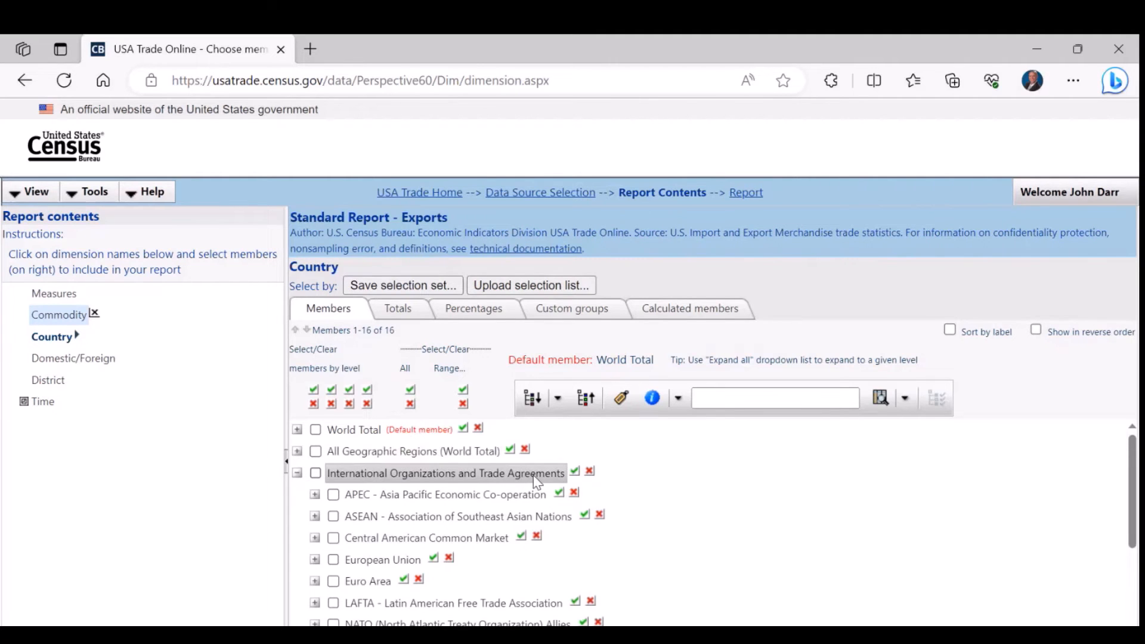
pyautogui.scroll(-3)
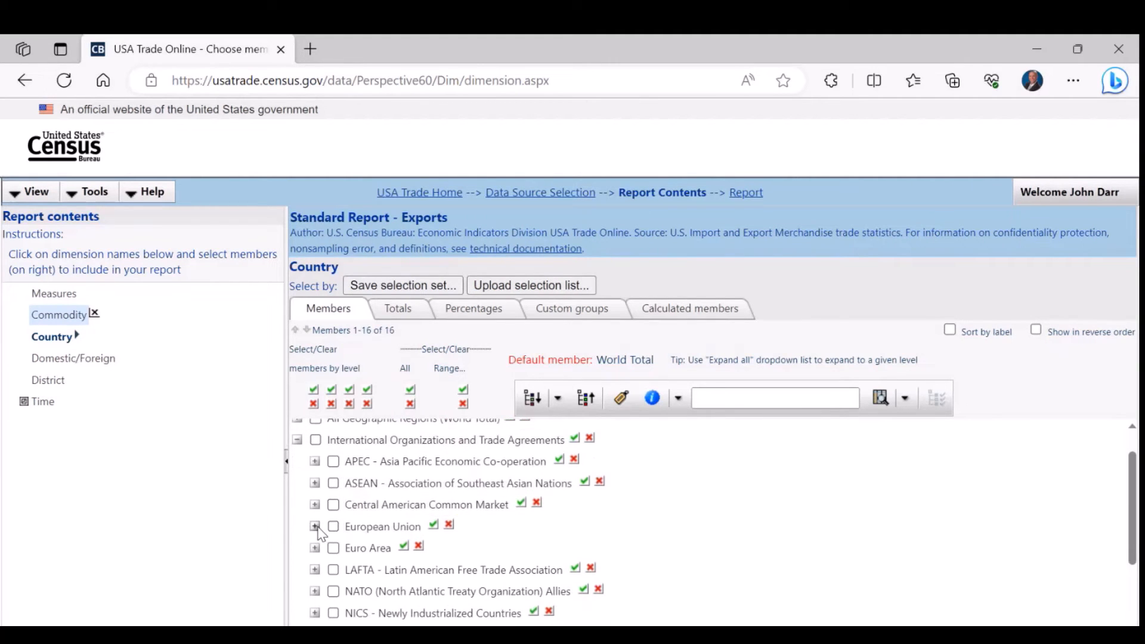
pyautogui.click(333, 526)
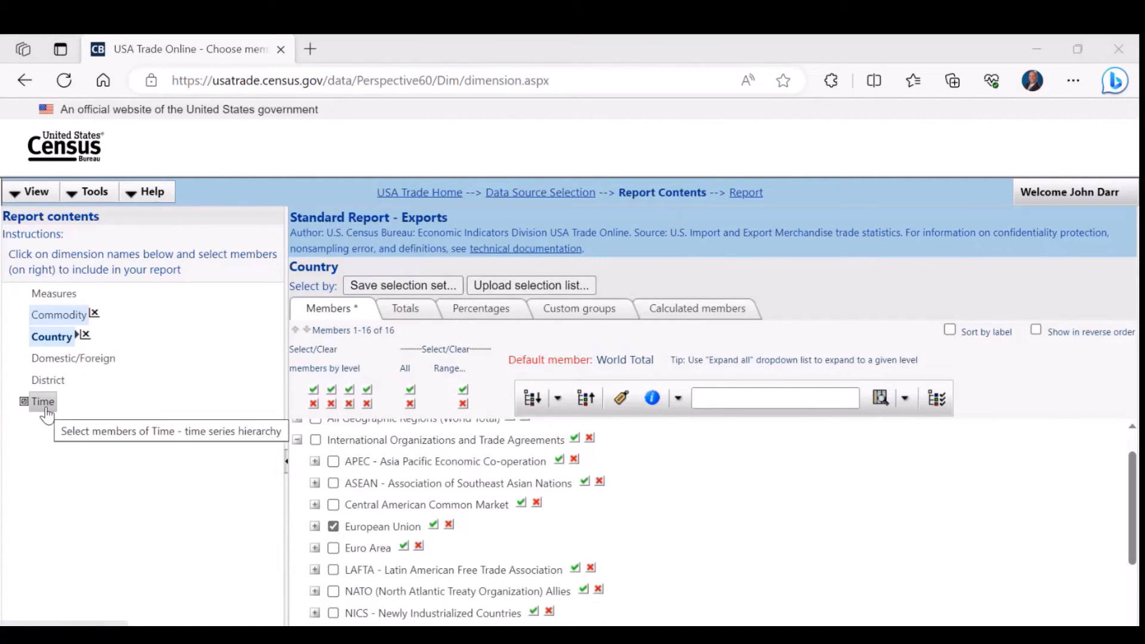
# - Tick the years 2019, 2020, 2021 and 2022 in the Time members list
pyautogui.click(42, 401)
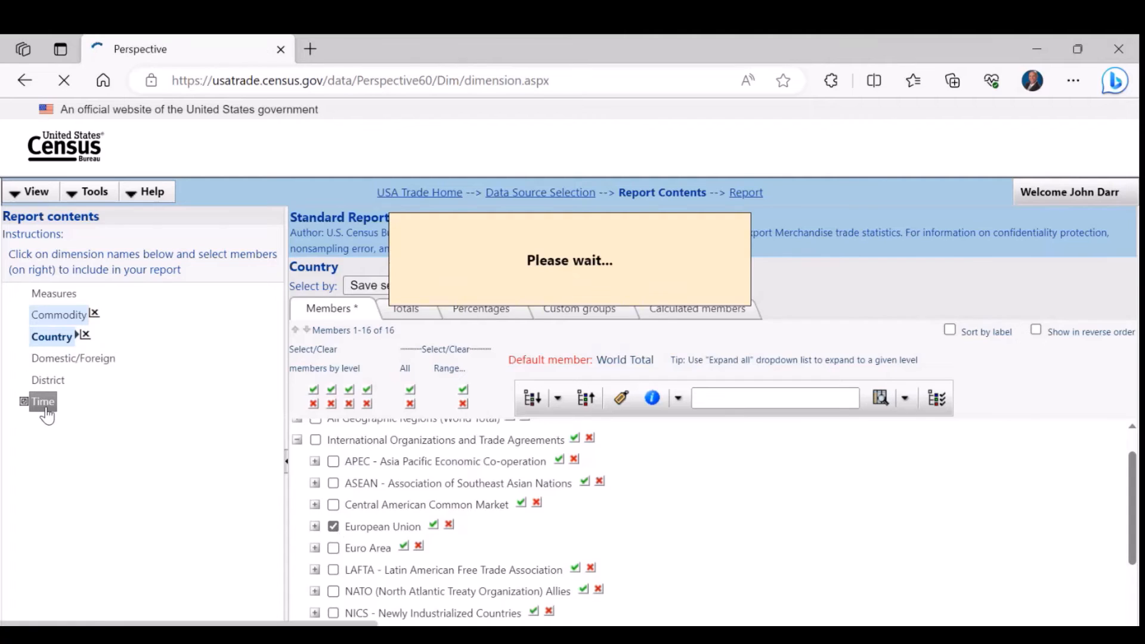
pyautogui.click(42, 401)
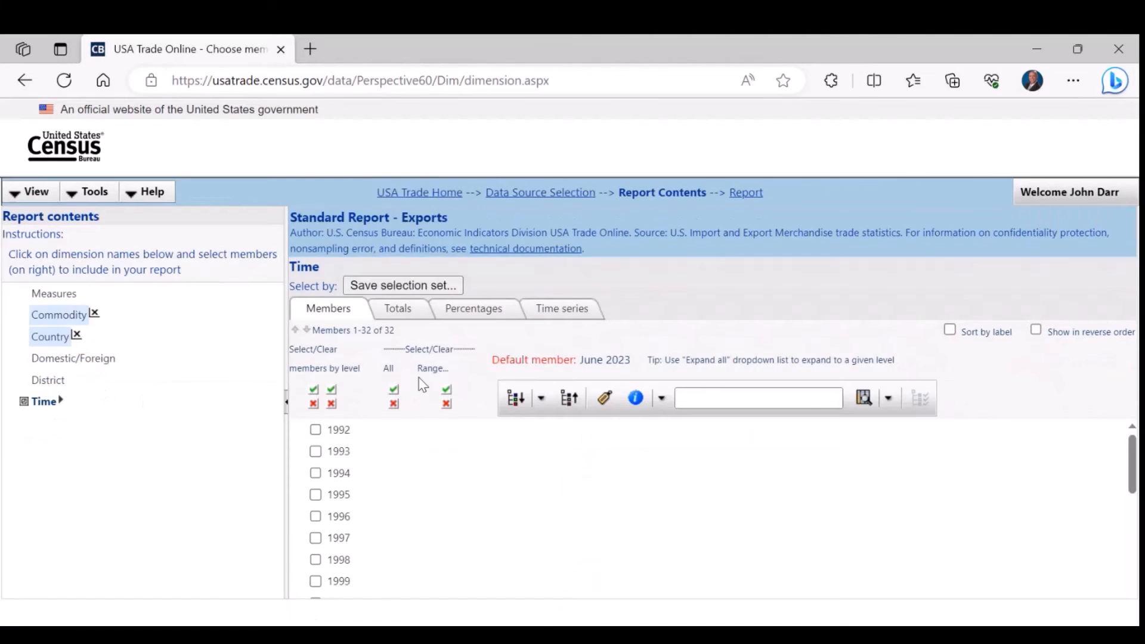
pyautogui.scroll(-3)
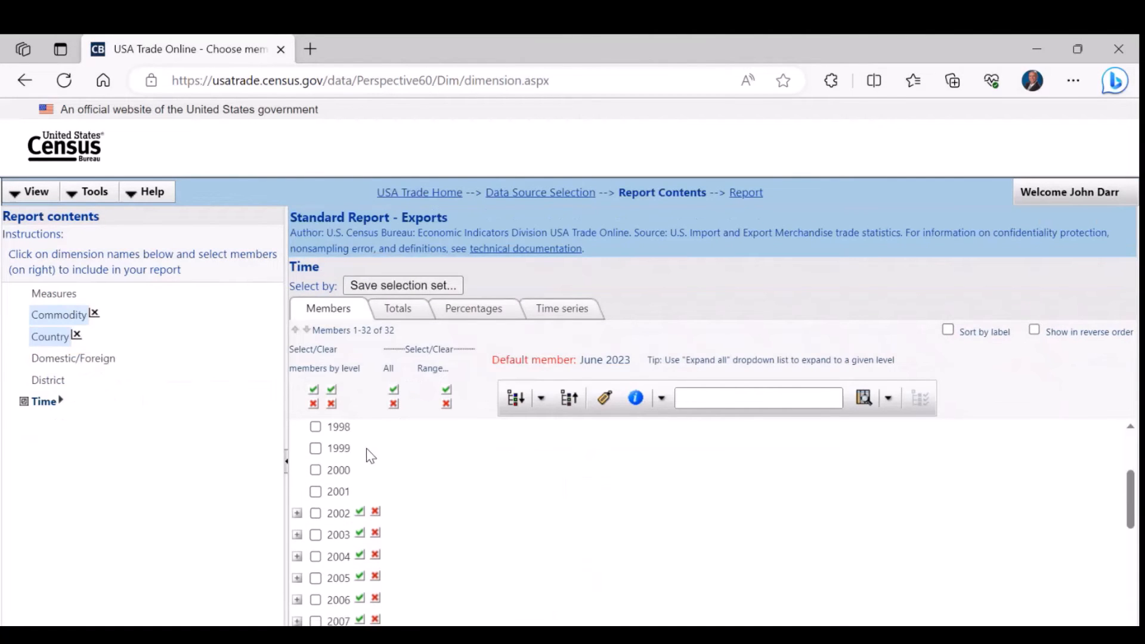
pyautogui.click(297, 513)
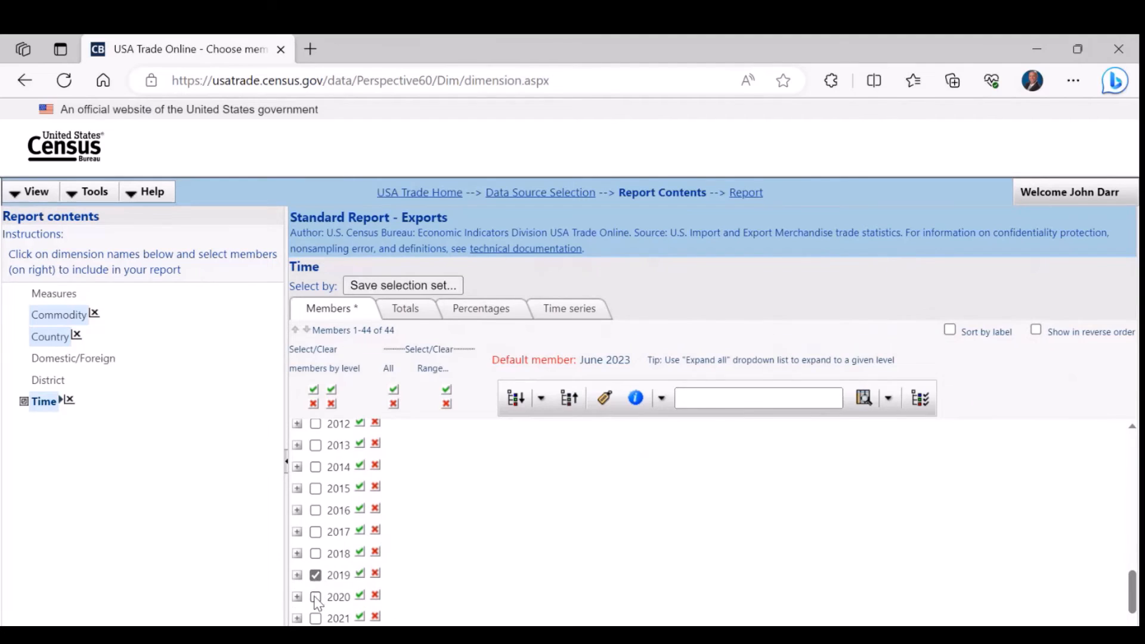
pyautogui.scroll(-3)
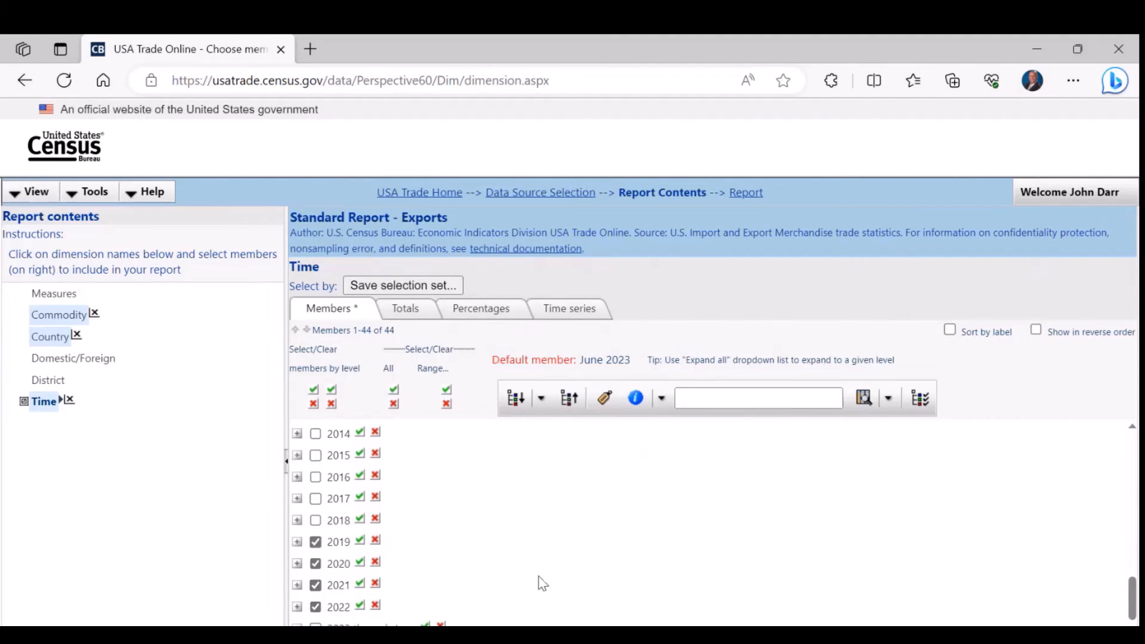
pyautogui.scroll(-3)
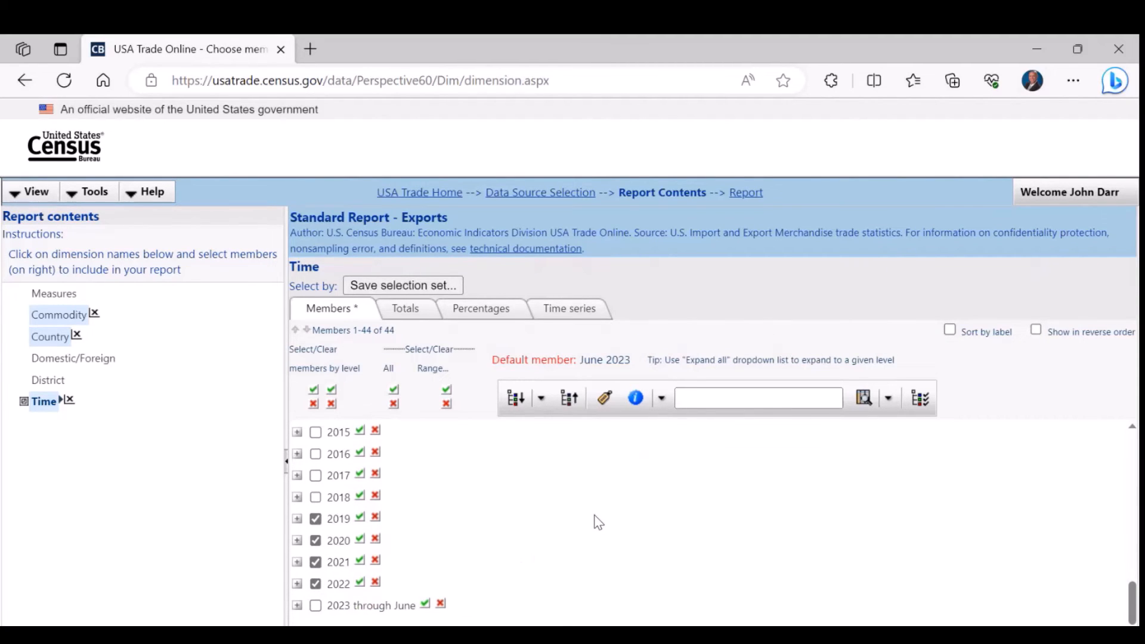
pyautogui.moveTo(469, 509)
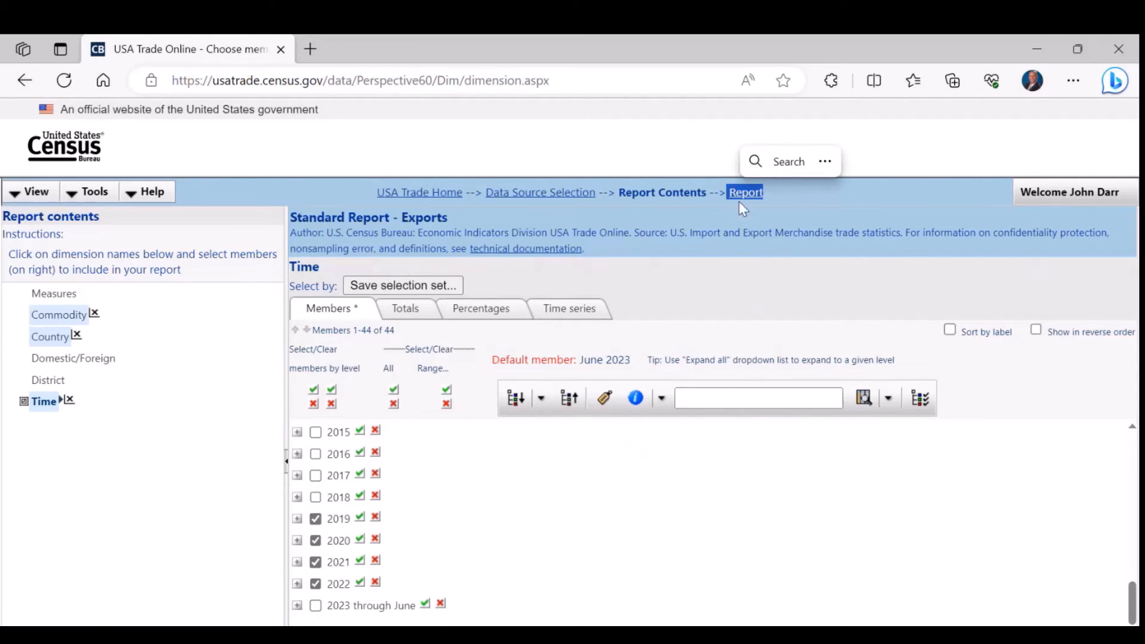
pyautogui.moveTo(768, 212)
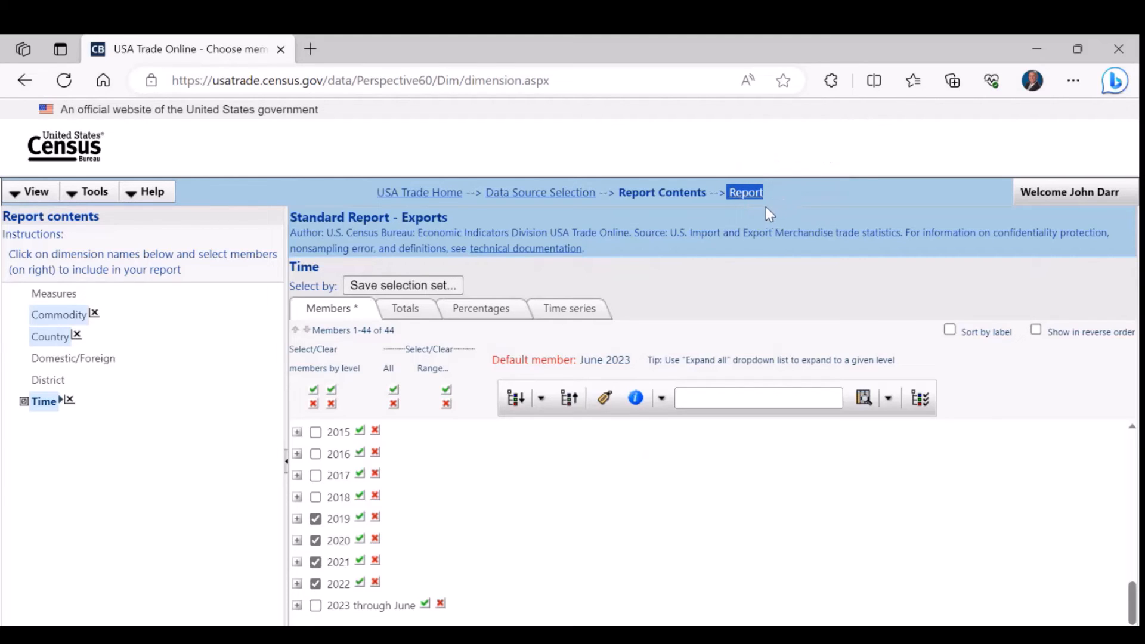
pyautogui.moveTo(745, 197)
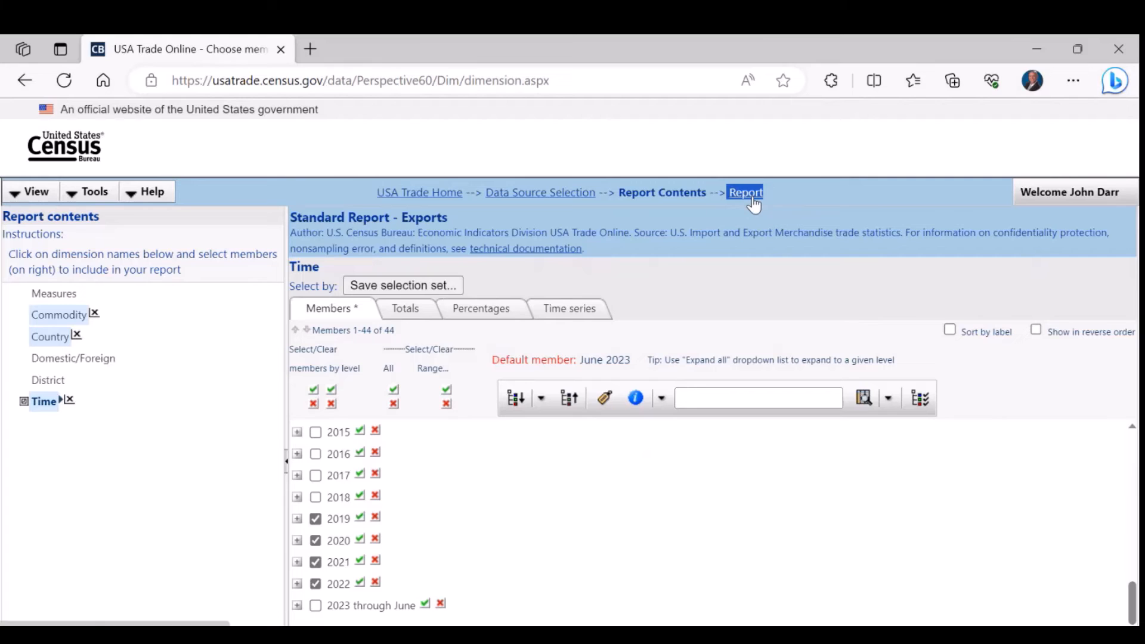
# - Generate the report table and download its data as Comma-delimited ASCII (*.csv)
pyautogui.click(745, 192)
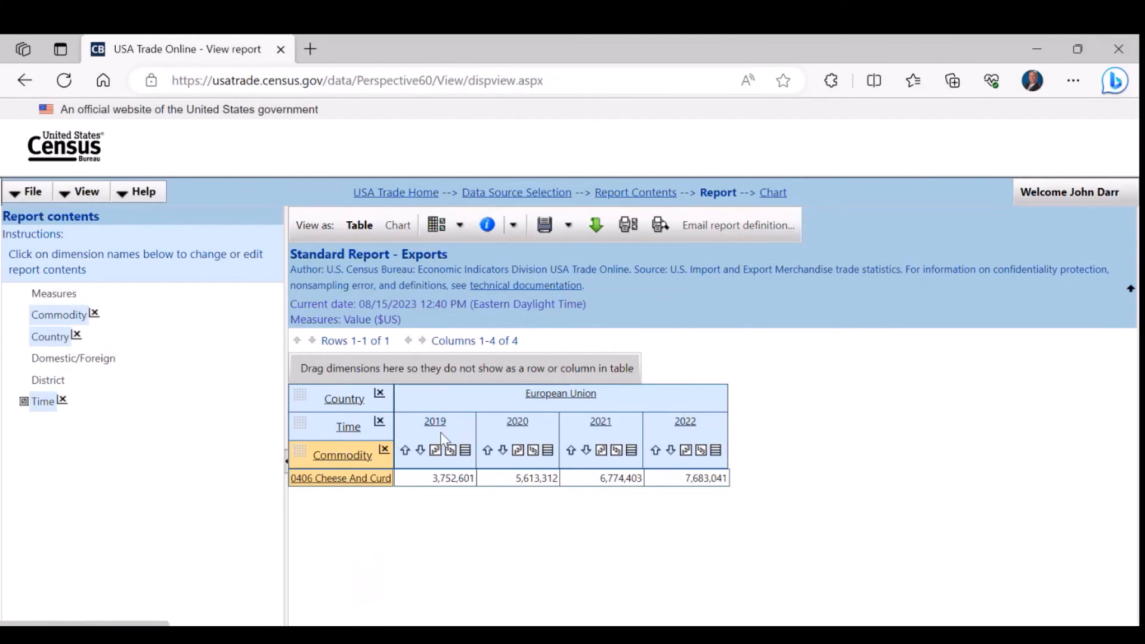
pyautogui.moveTo(468, 516)
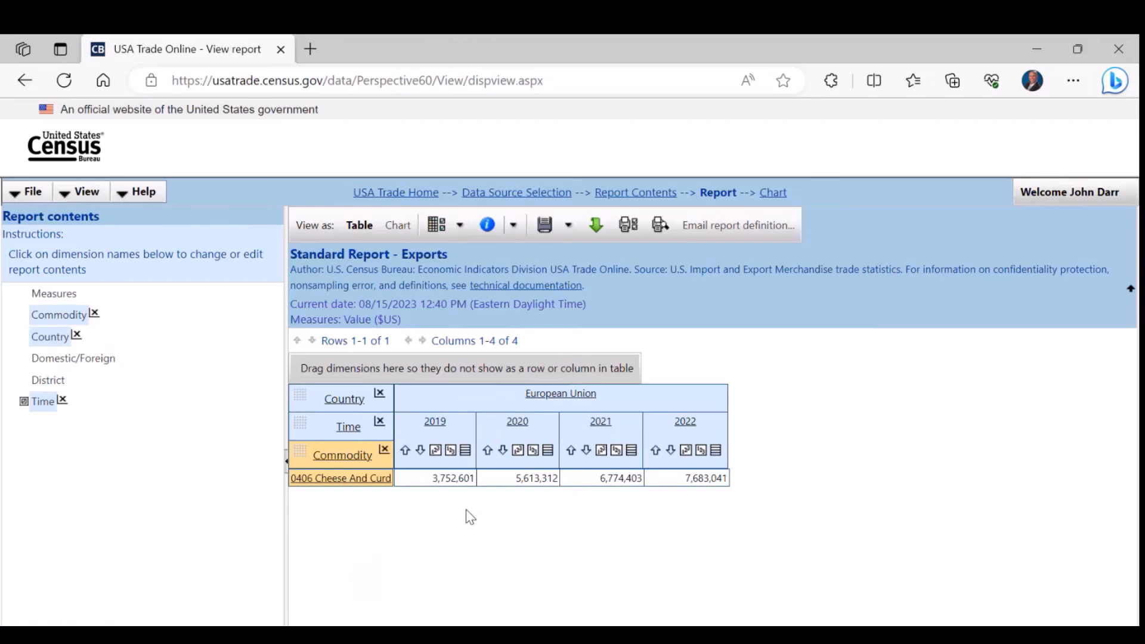
pyautogui.moveTo(595, 225)
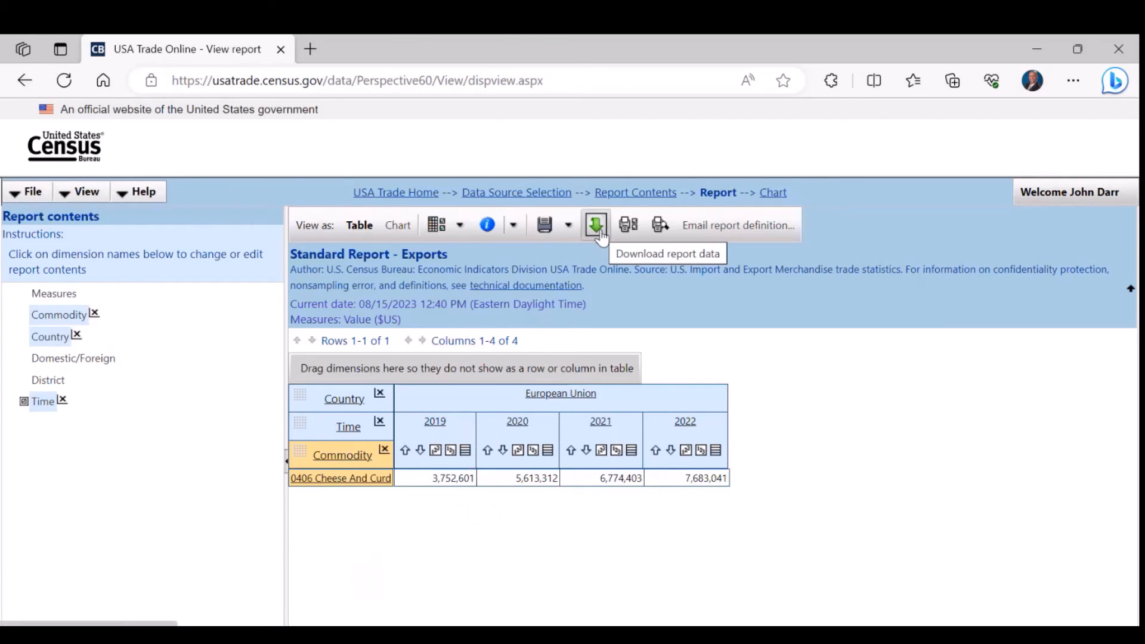
pyautogui.click(596, 224)
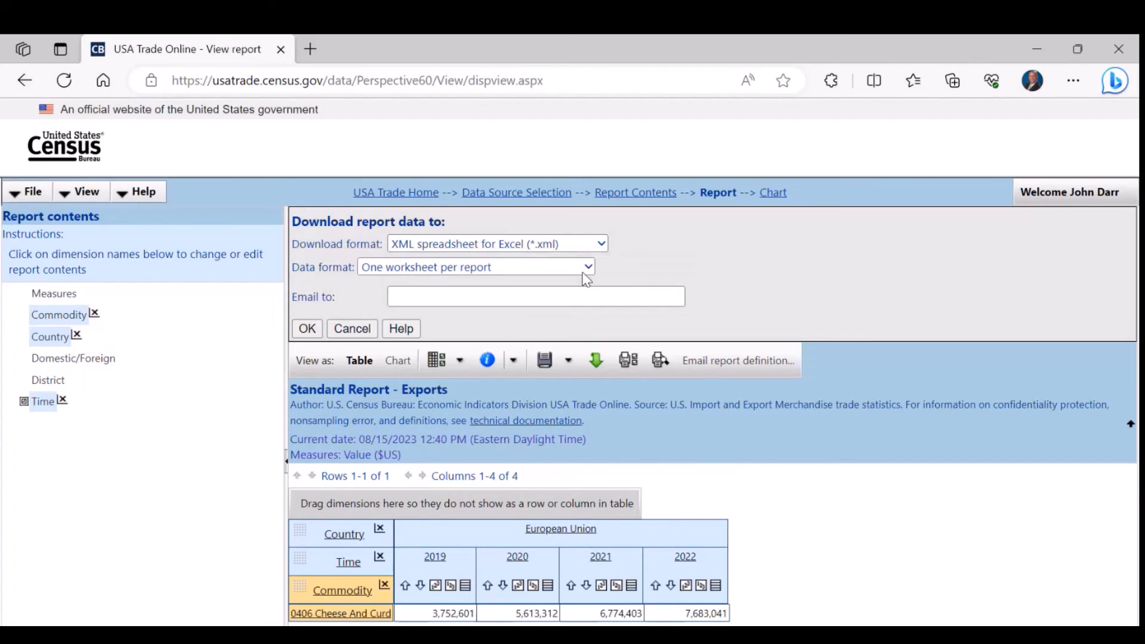
pyautogui.click(495, 244)
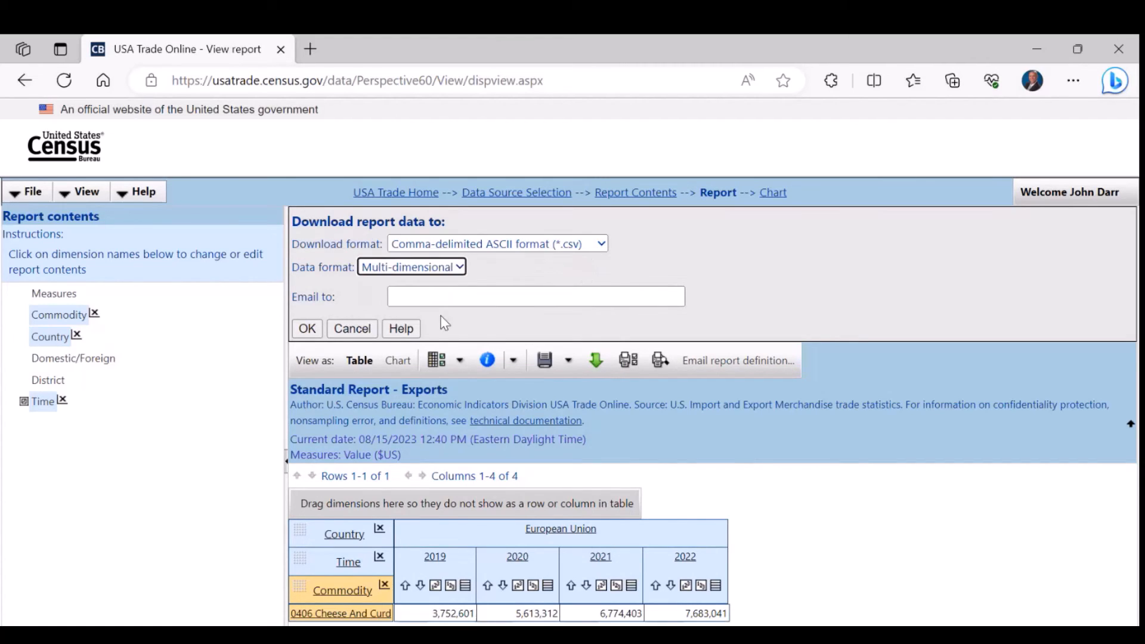
pyautogui.click(306, 328)
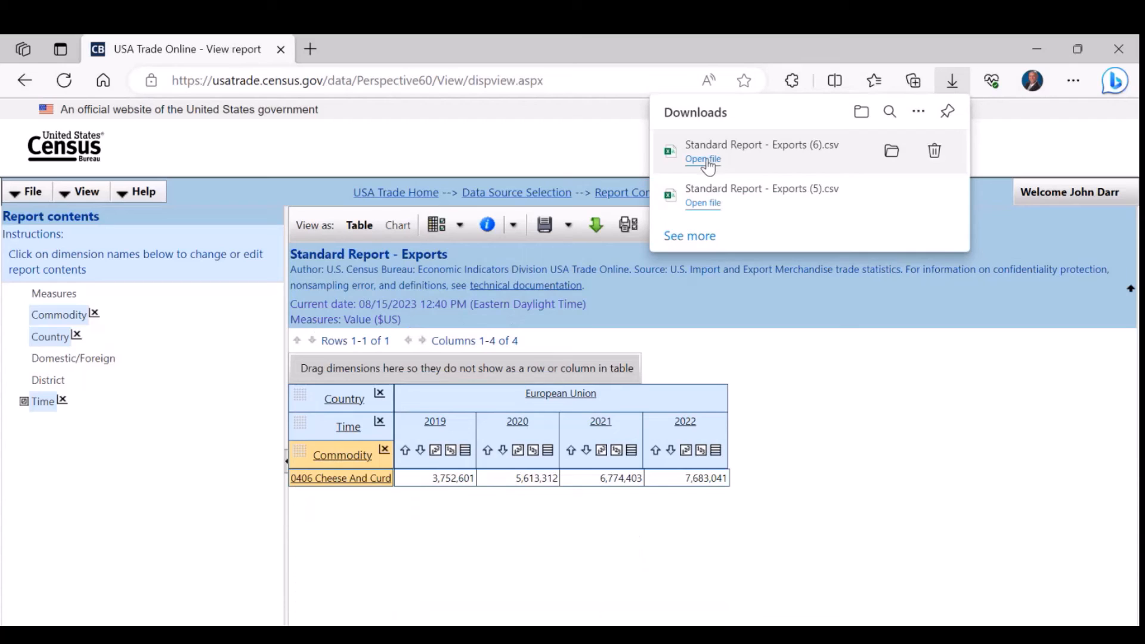